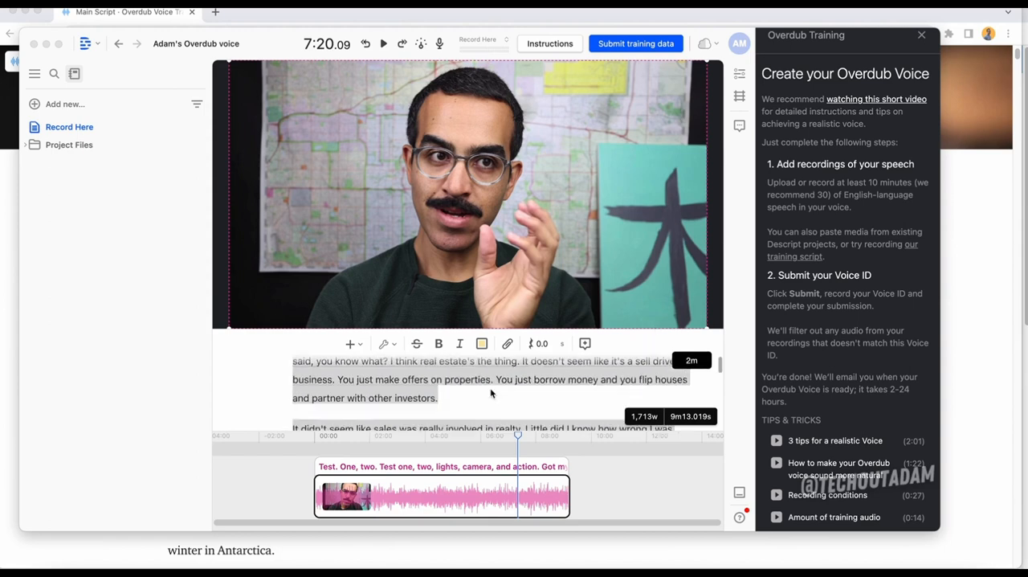
Step: Scroll down through the Coda training script before returning to Descript
{"action": "scroll", "scroll_direction": "down", "scroll_amount": 3}
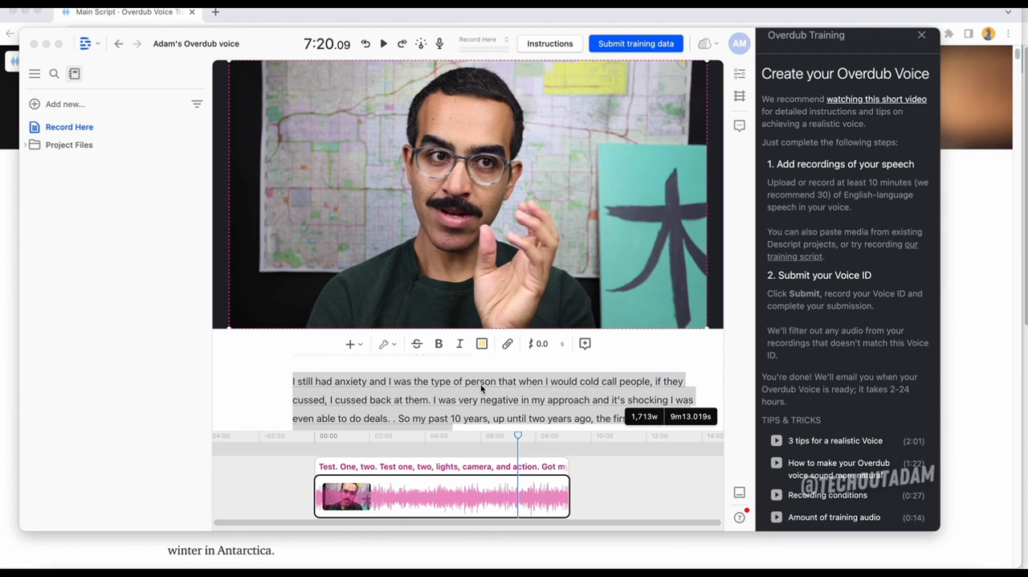
{"action": "mouse_move", "coordinate": [551, 402]}
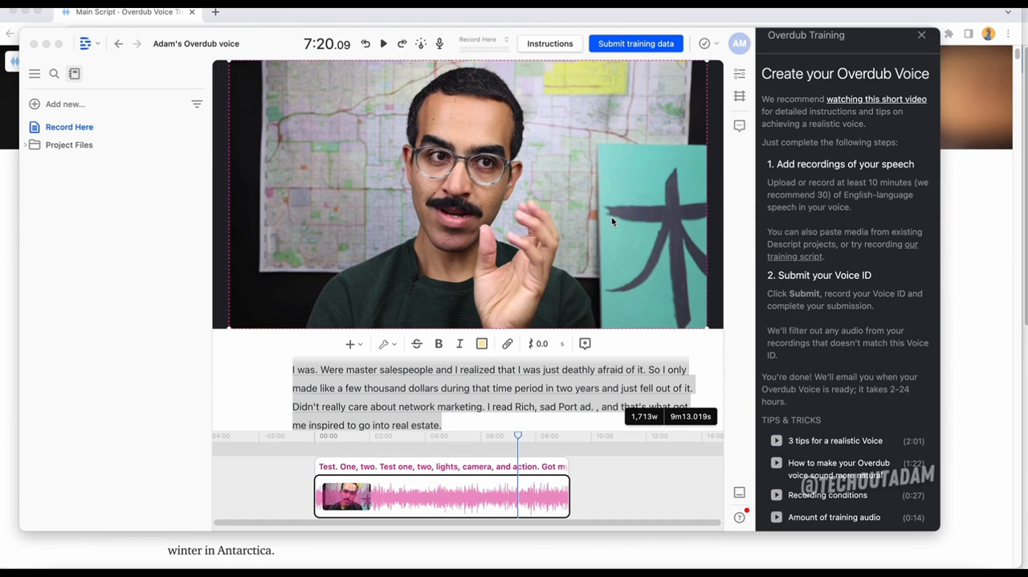
{"action": "mouse_move", "coordinate": [636, 308]}
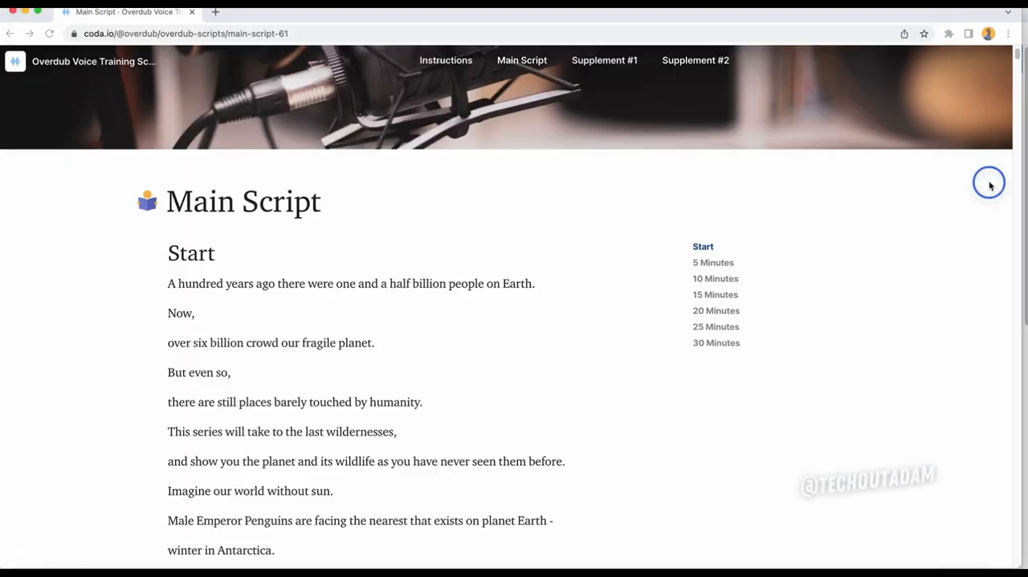
{"action": "scroll", "scroll_direction": "down", "scroll_amount": 3}
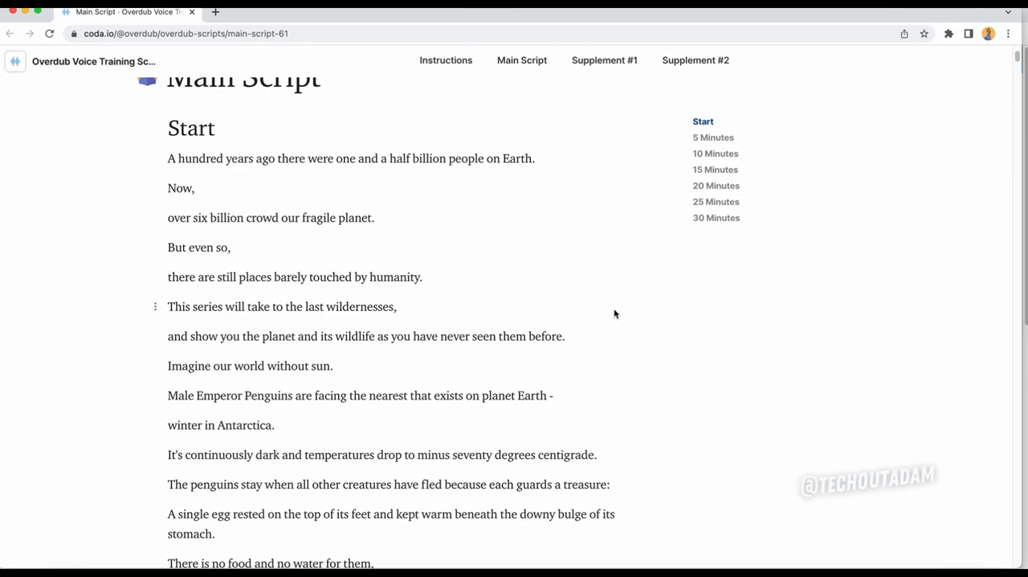
{"action": "mouse_move", "coordinate": [831, 291]}
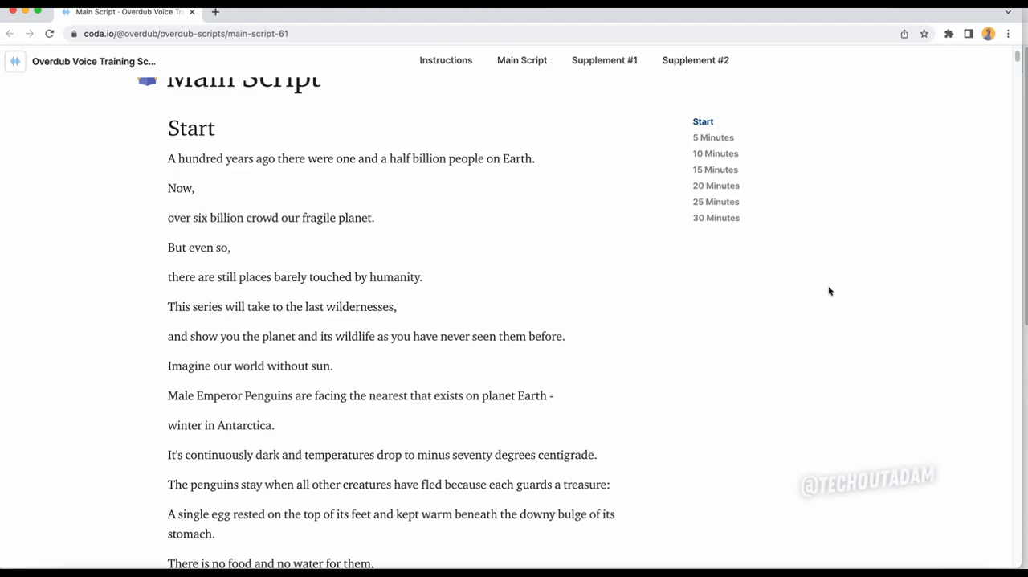
{"action": "mouse_move", "coordinate": [834, 286]}
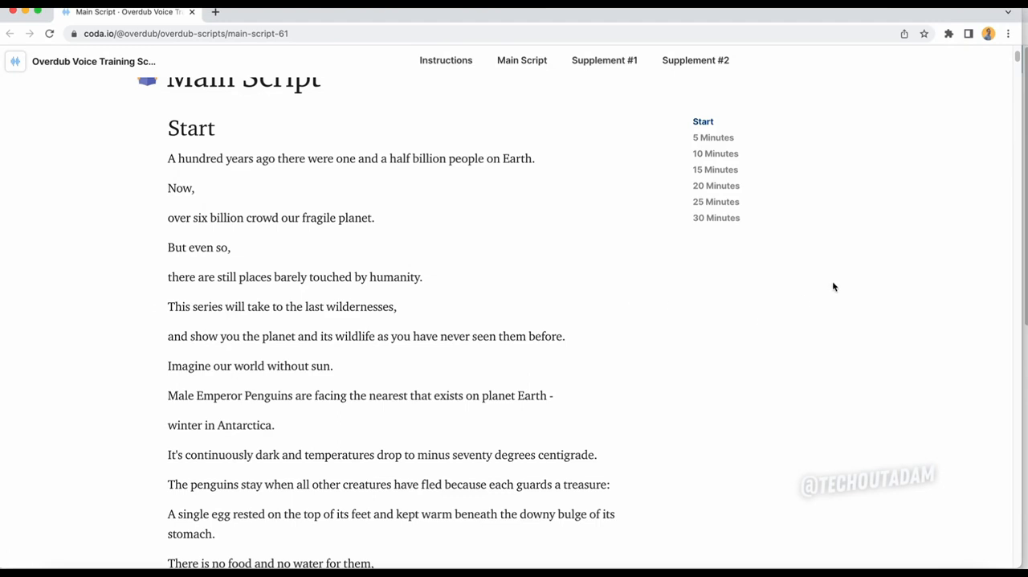
{"action": "mouse_move", "coordinate": [834, 251]}
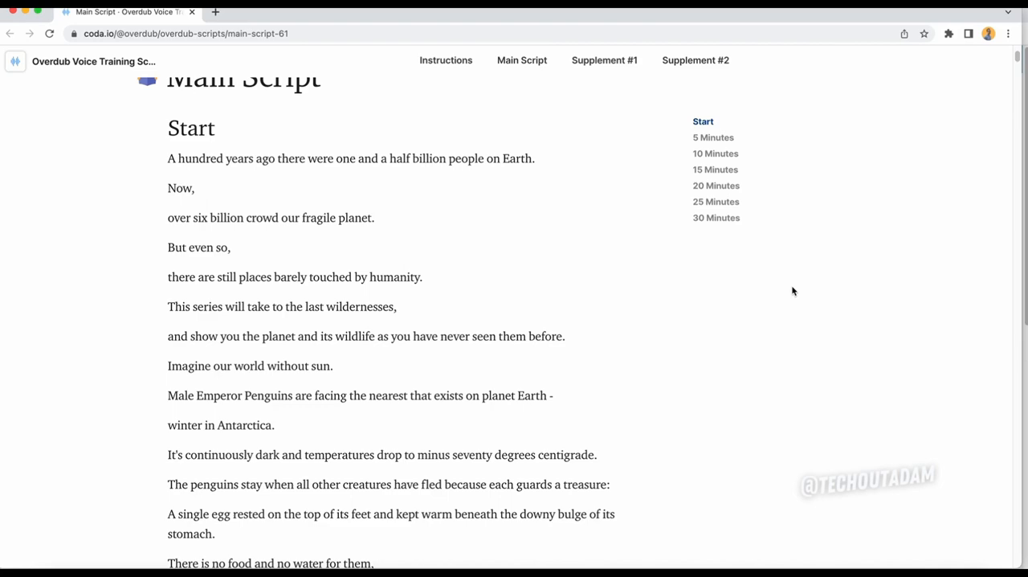
{"action": "scroll", "scroll_direction": "down", "scroll_amount": 3}
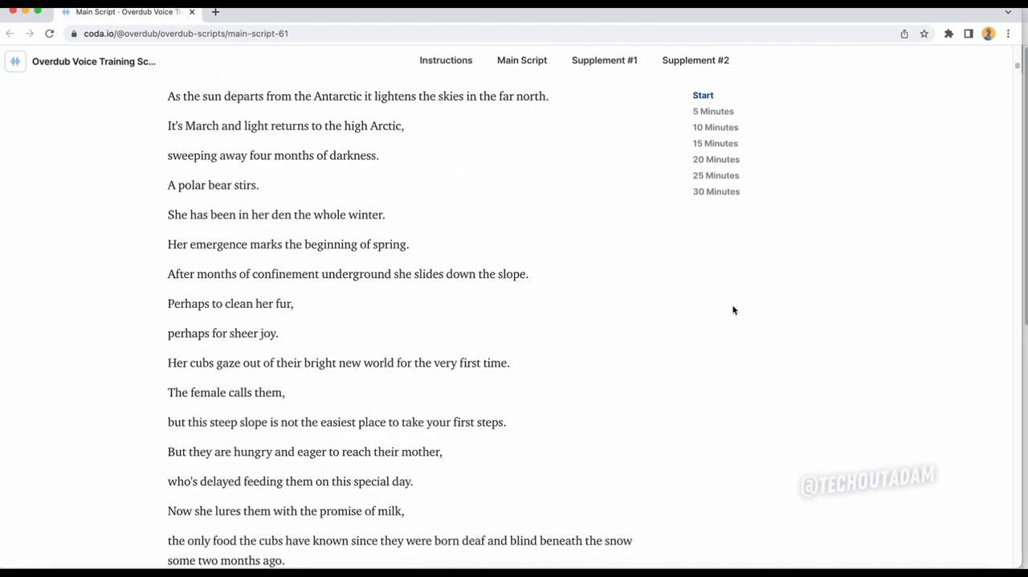
{"action": "scroll", "scroll_direction": "down", "scroll_amount": 3}
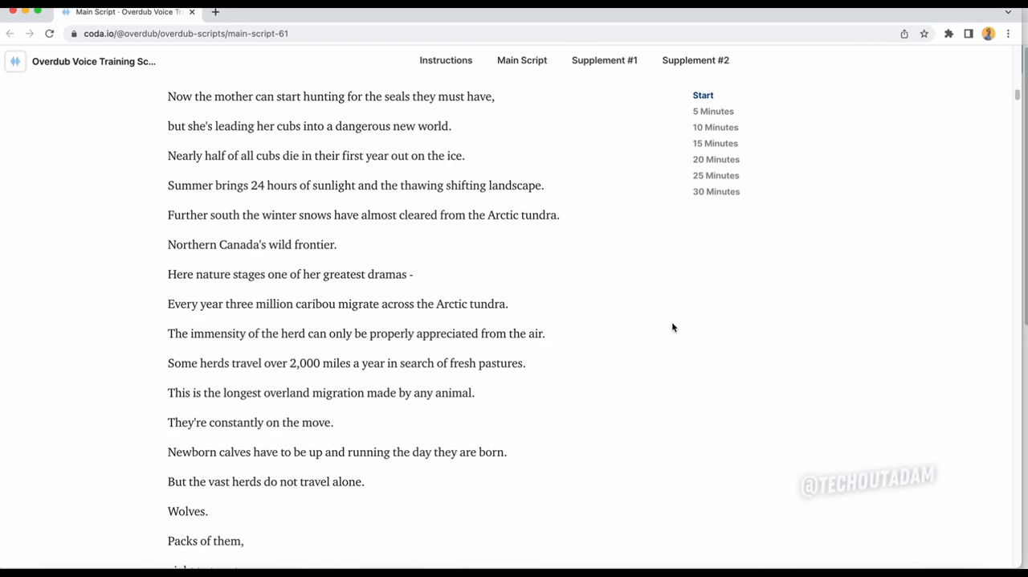
{"action": "scroll", "scroll_direction": "down", "scroll_amount": 3}
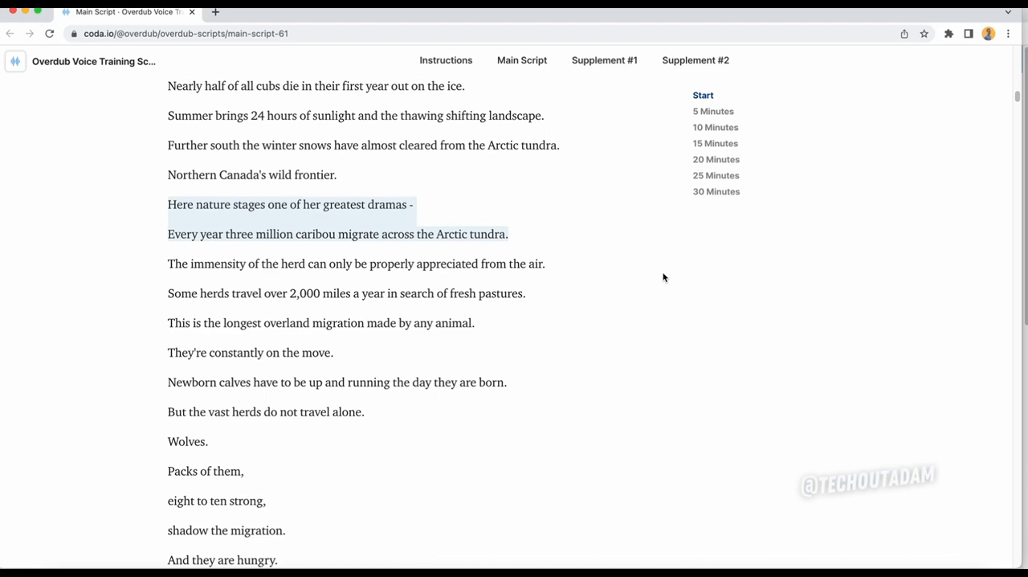
{"action": "mouse_move", "coordinate": [543, 297]}
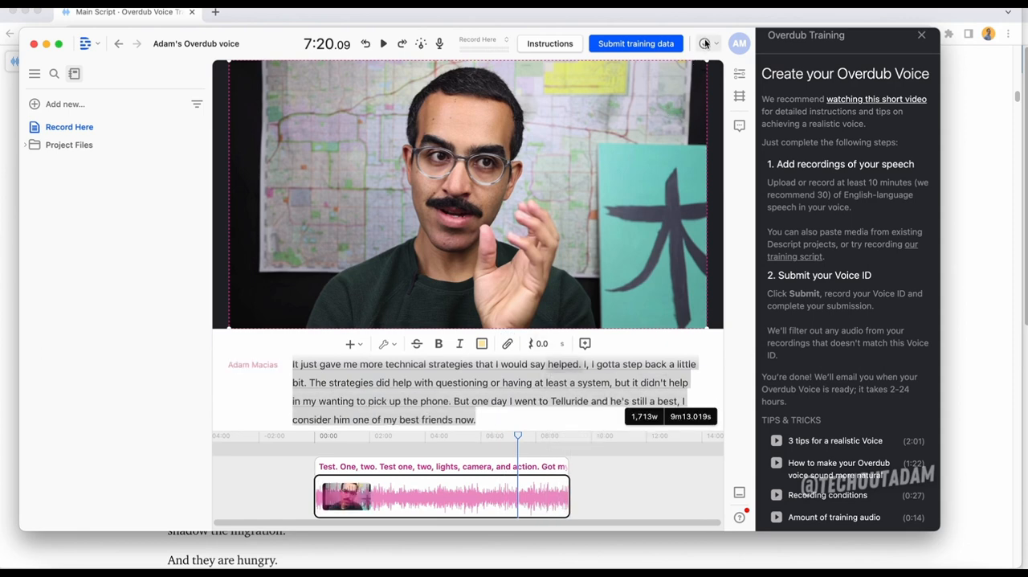
{"action": "mouse_move", "coordinate": [818, 244]}
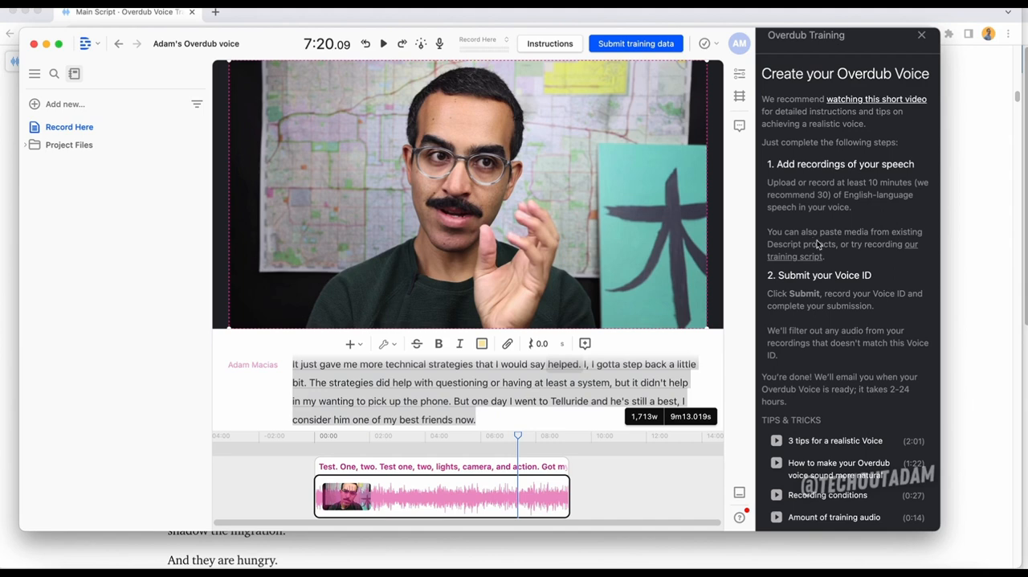
{"action": "mouse_move", "coordinate": [861, 200]}
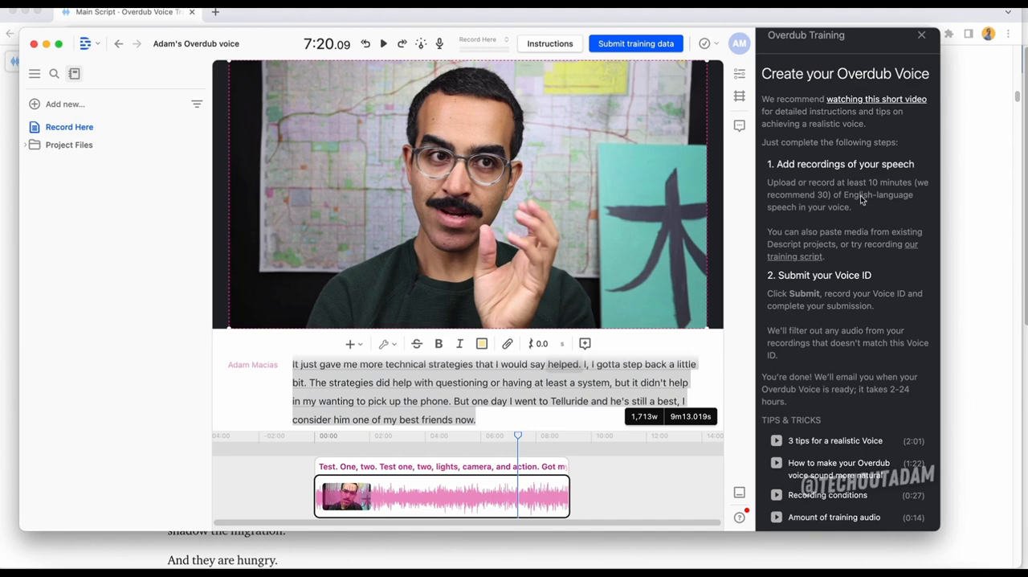
{"action": "mouse_move", "coordinate": [778, 206]}
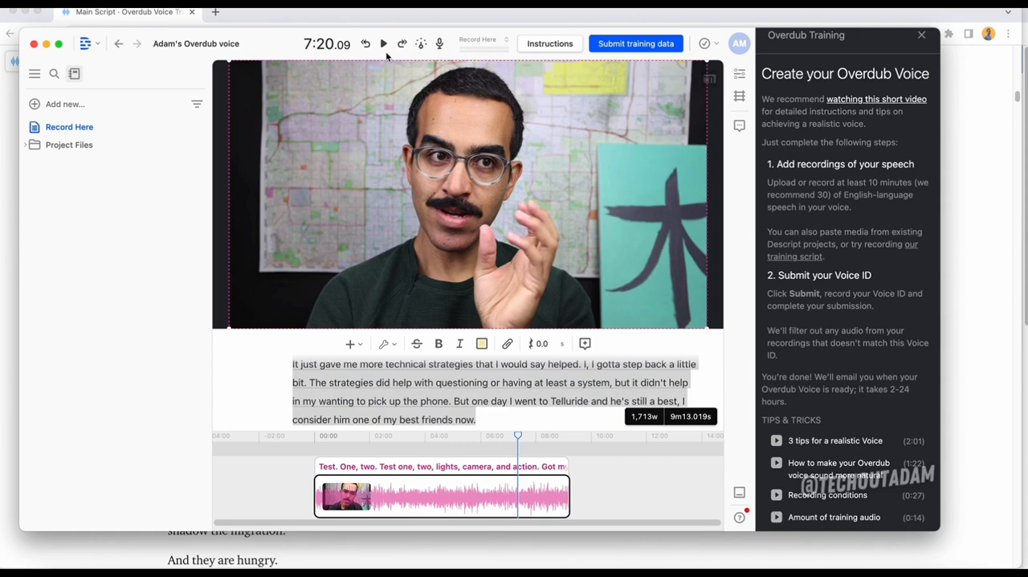
Step: Play a few seconds of the Overdub recording and pause it around 7:26
{"action": "left_click", "coordinate": [383, 43]}
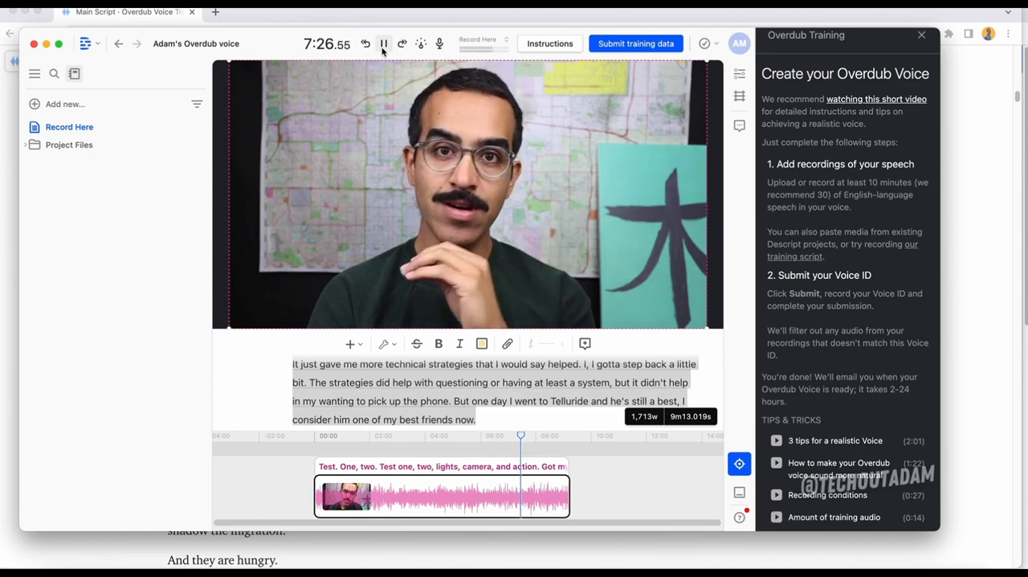
{"action": "left_click", "coordinate": [382, 44]}
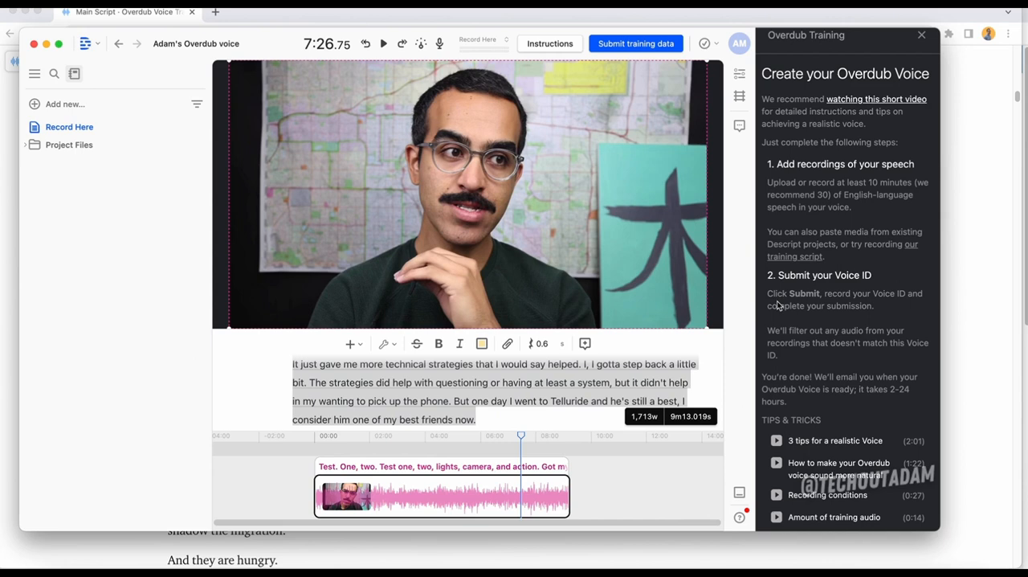
{"action": "mouse_move", "coordinate": [880, 261]}
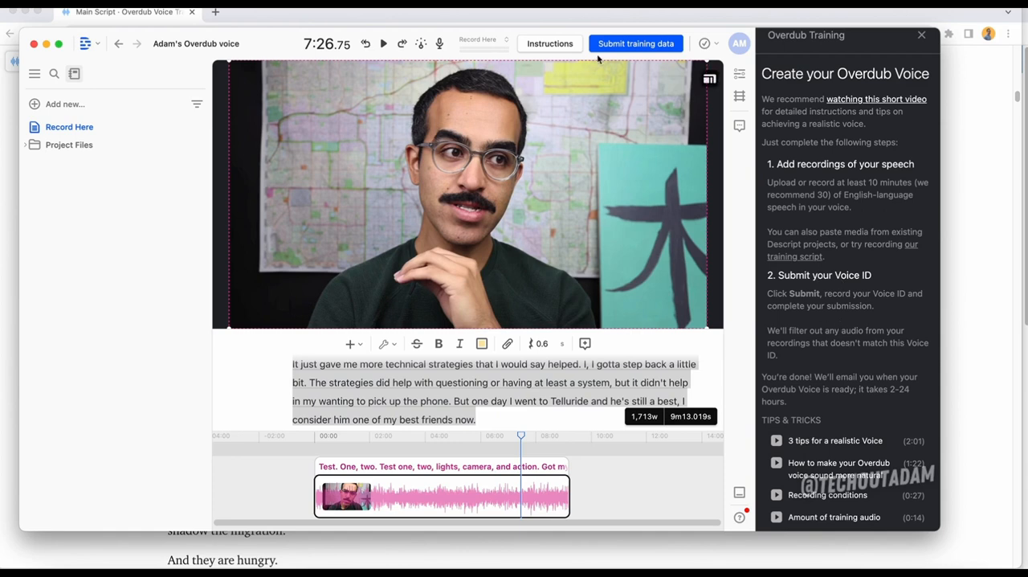
{"action": "left_click", "coordinate": [636, 43]}
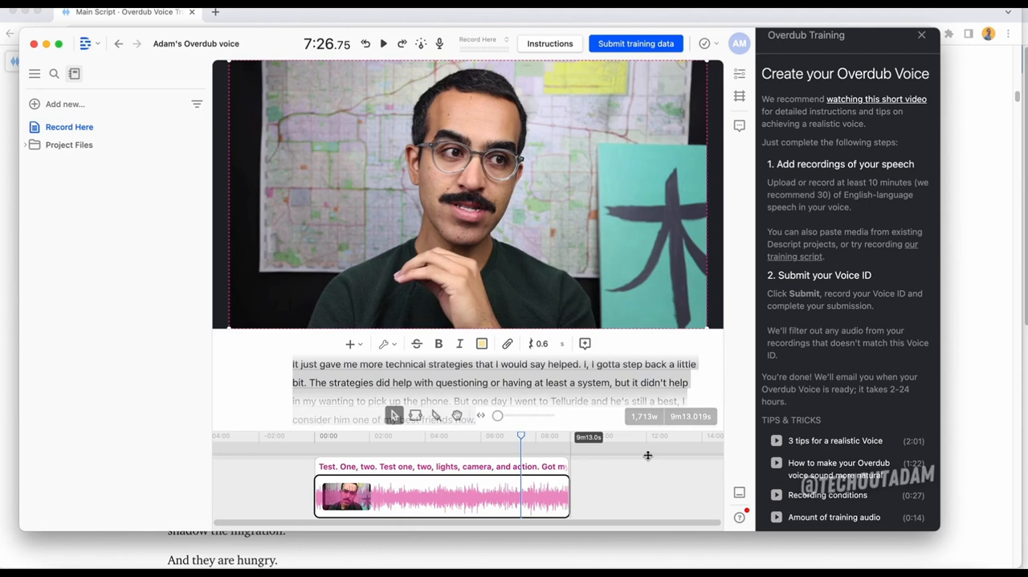
Step: Place the playhead at the recording's end, select the JLab GO Talk microphone and start recording on Track 1
{"action": "left_click", "coordinate": [565, 437]}
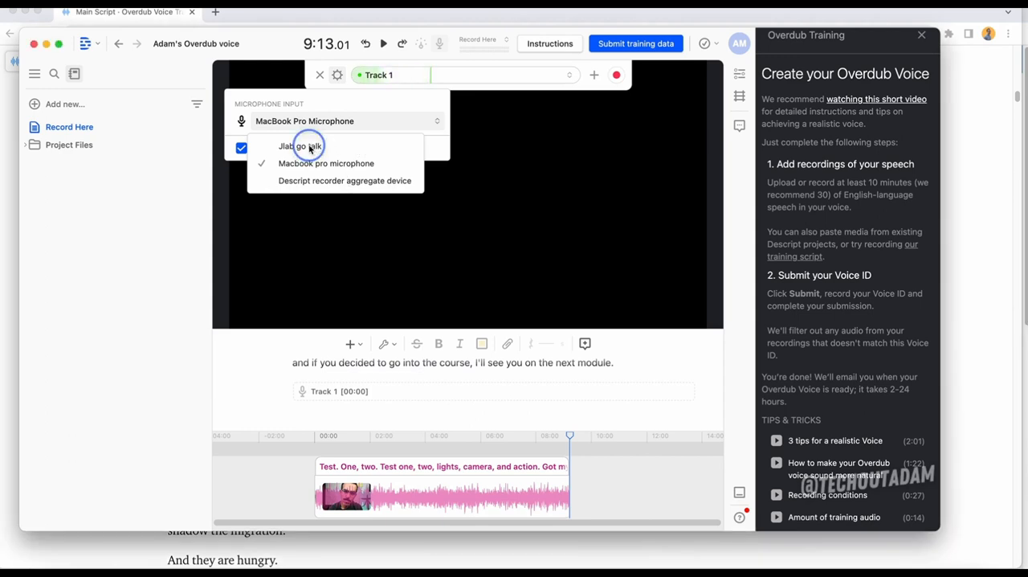
{"action": "left_click", "coordinate": [306, 146]}
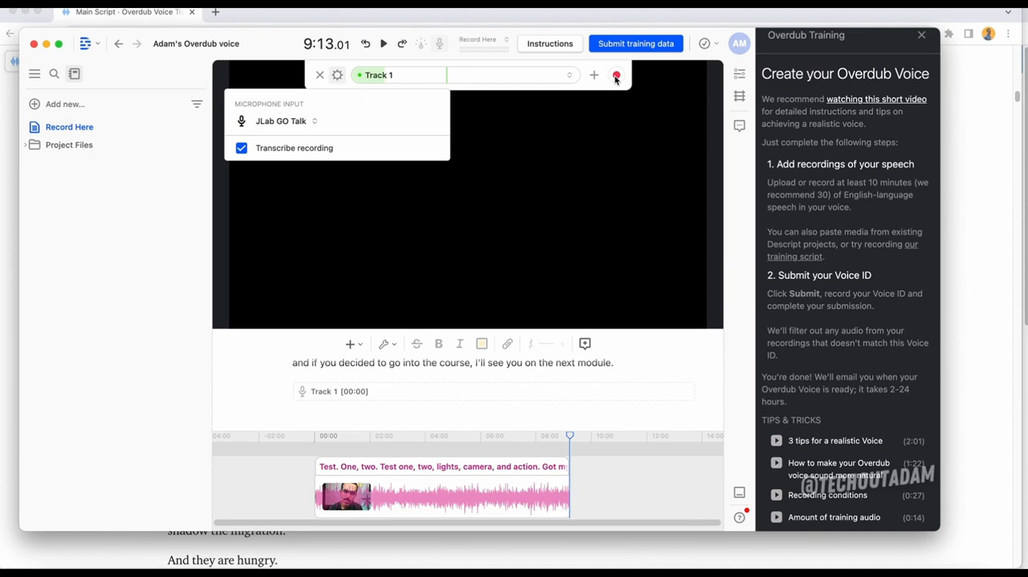
{"action": "left_click", "coordinate": [617, 74]}
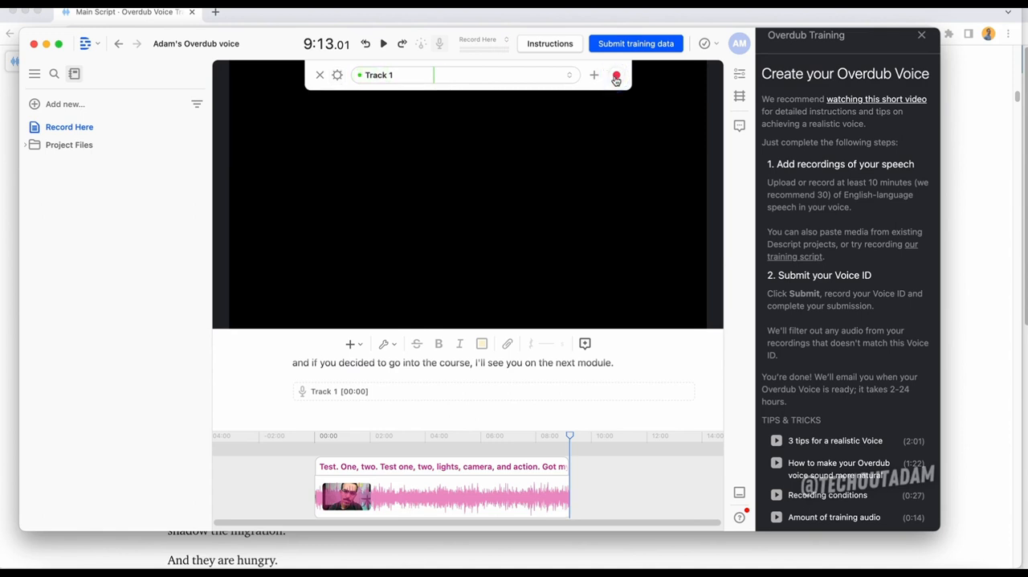
{"action": "left_click", "coordinate": [617, 74]}
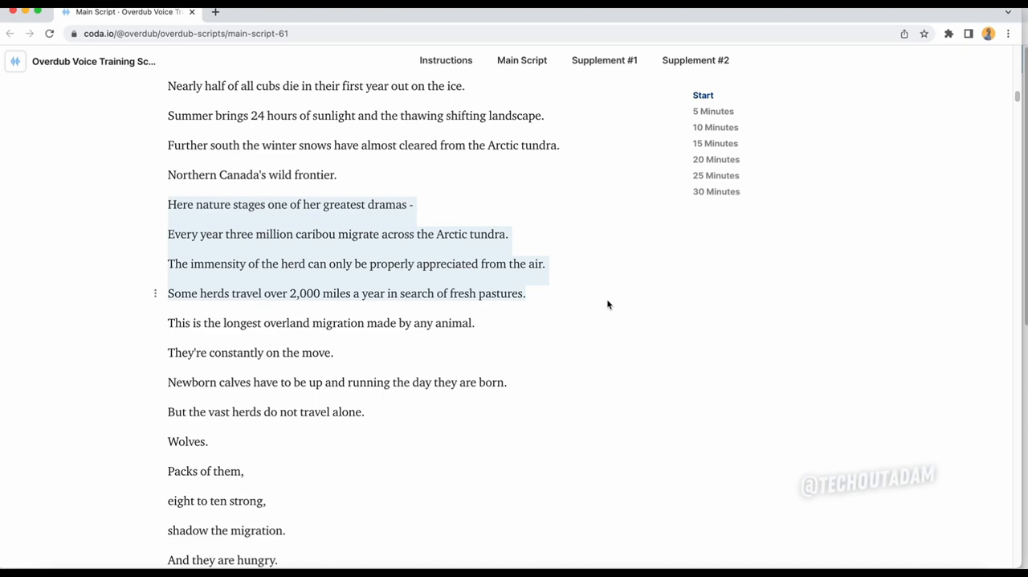
{"action": "scroll", "scroll_direction": "down", "scroll_amount": 3}
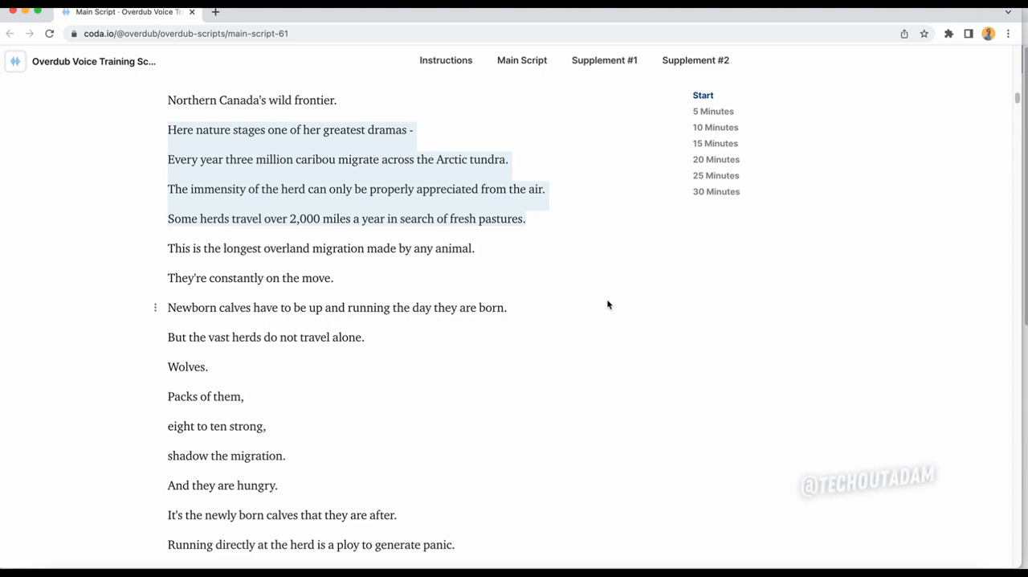
{"action": "scroll", "scroll_direction": "down", "scroll_amount": 3}
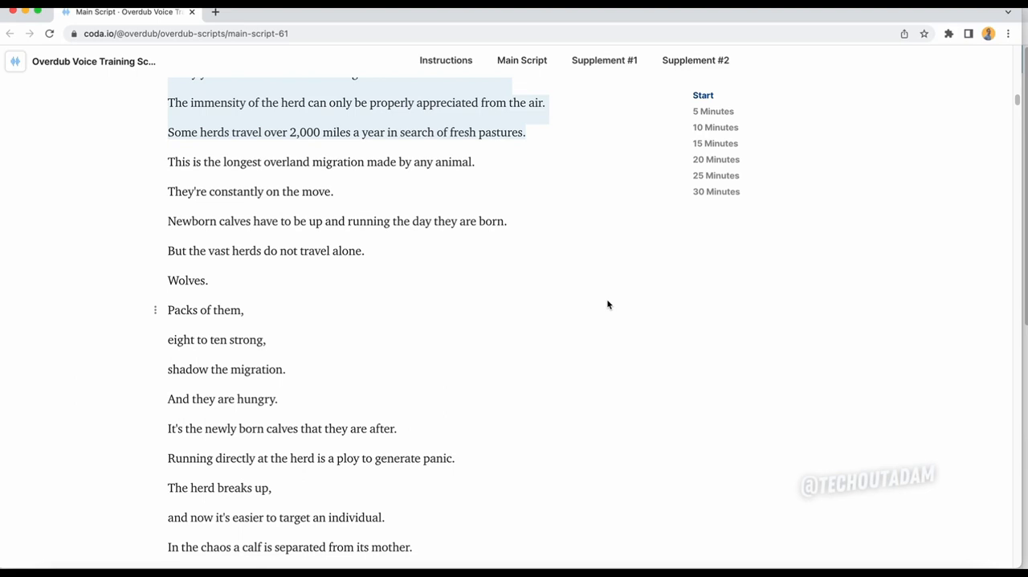
{"action": "scroll", "scroll_direction": "down", "scroll_amount": 3}
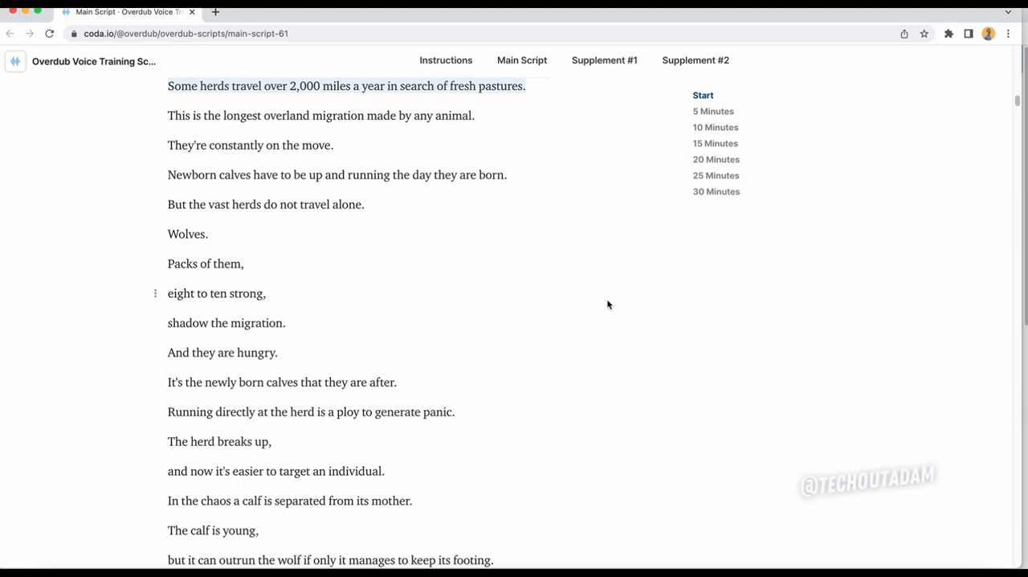
{"action": "scroll", "scroll_direction": "down", "scroll_amount": 3}
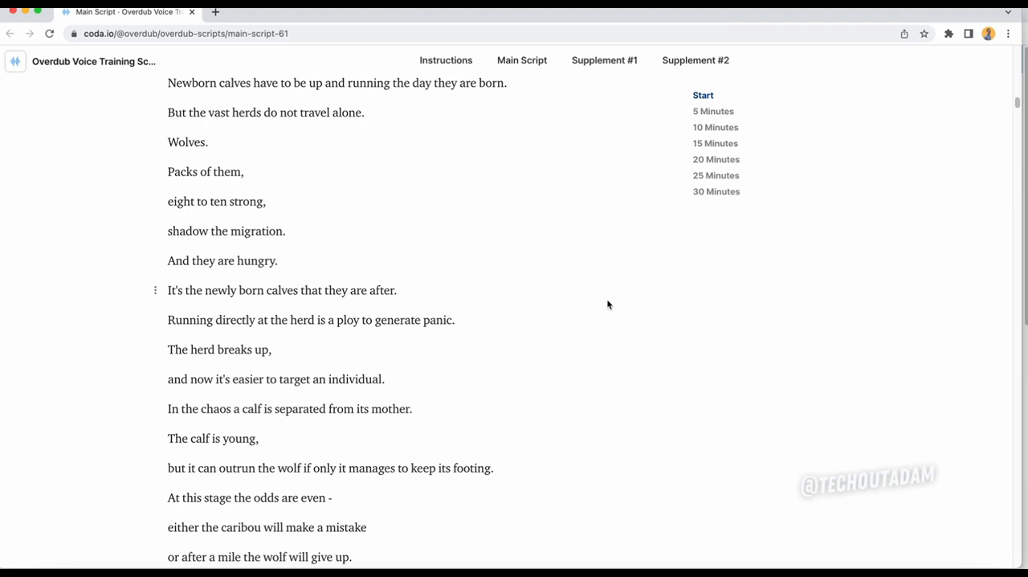
{"action": "mouse_move", "coordinate": [609, 305]}
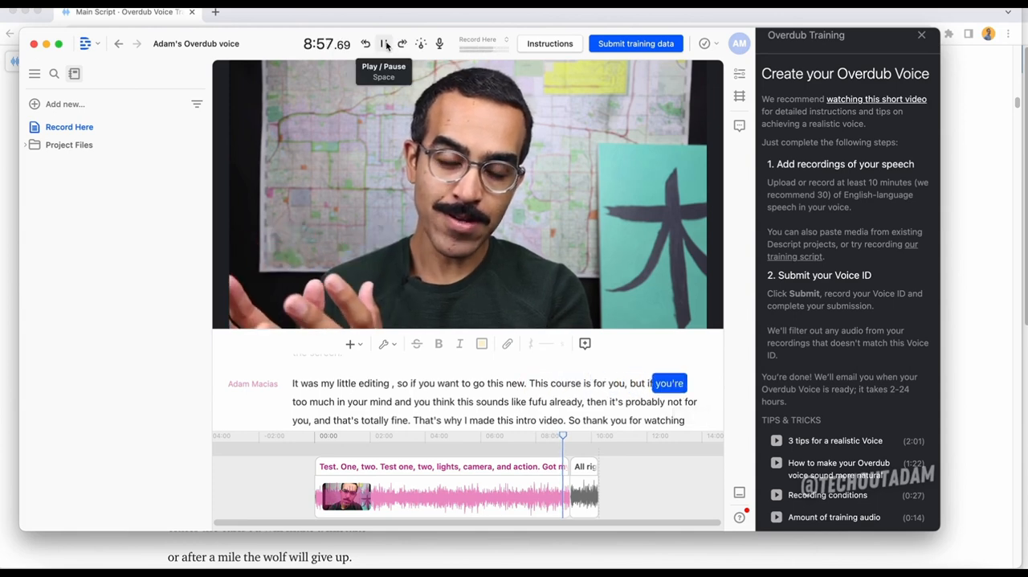
{"action": "left_click", "coordinate": [383, 43]}
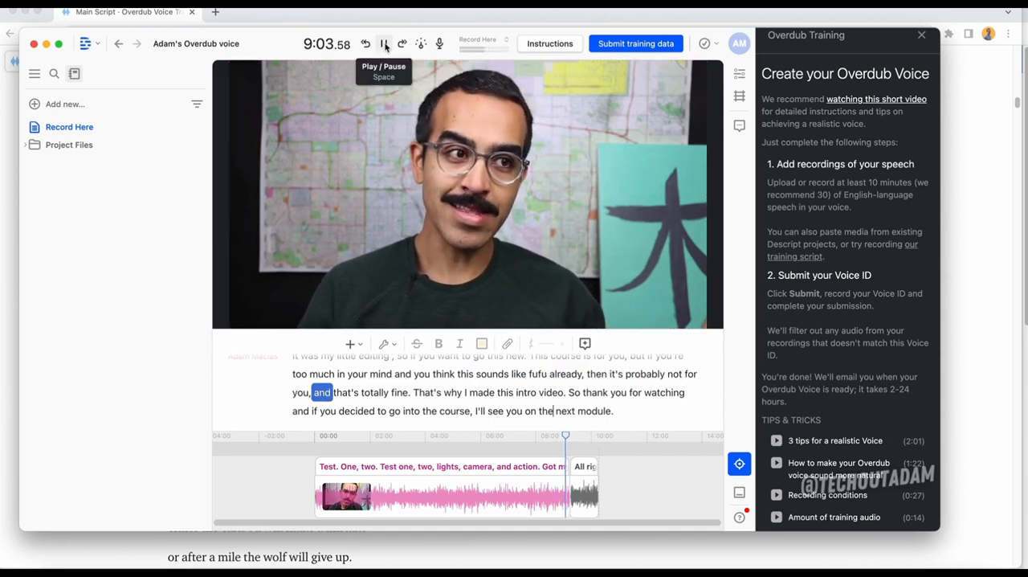
{"action": "left_click", "coordinate": [384, 43]}
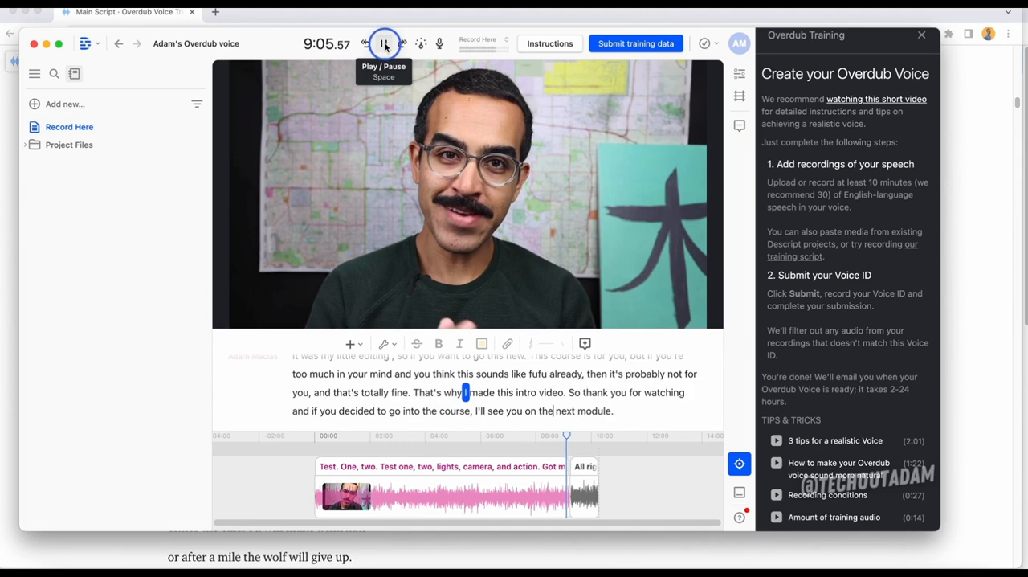
{"action": "left_click", "coordinate": [384, 43]}
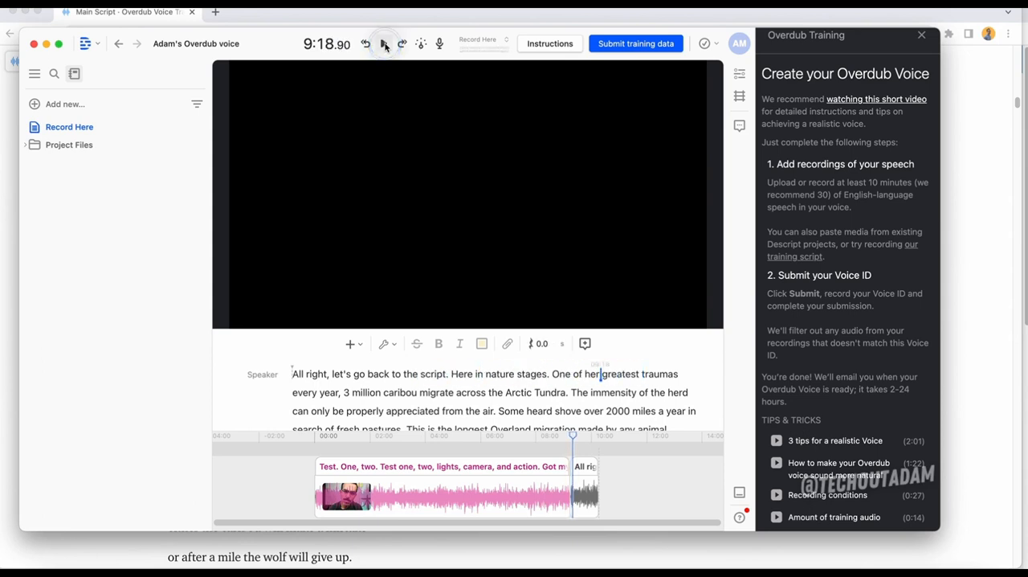
{"action": "left_click", "coordinate": [384, 44]}
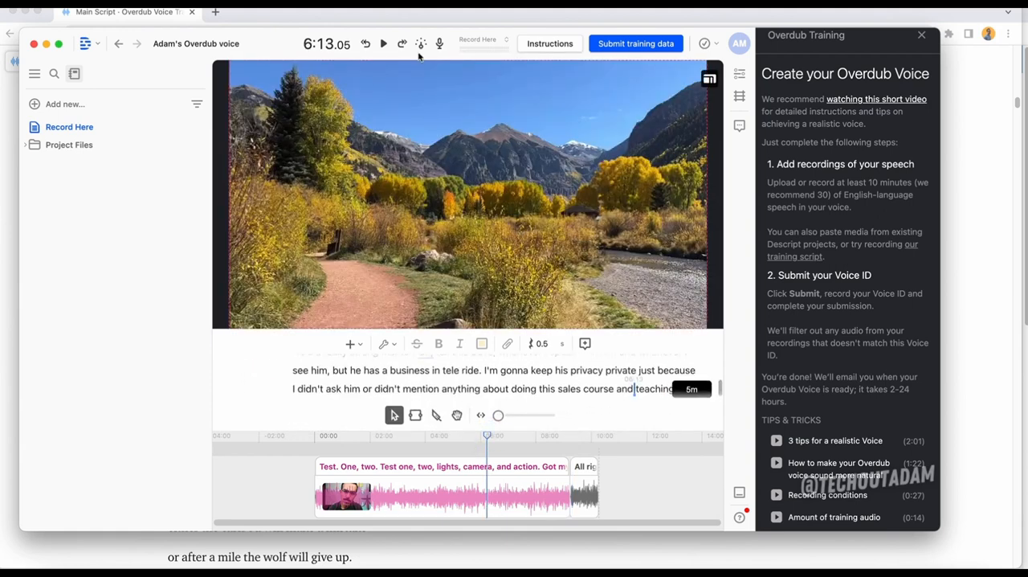
{"action": "left_click", "coordinate": [384, 43]}
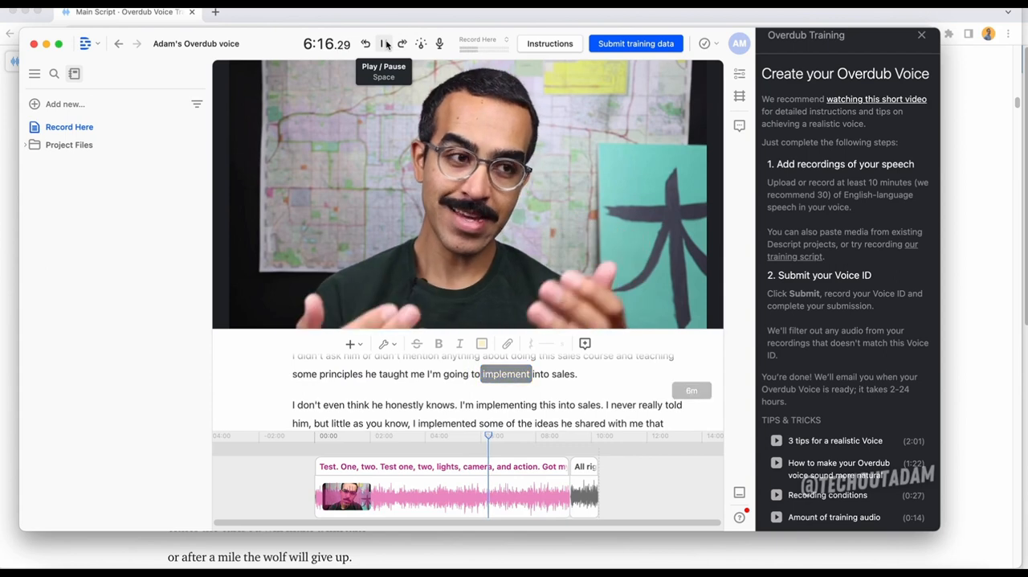
{"action": "left_click", "coordinate": [384, 43]}
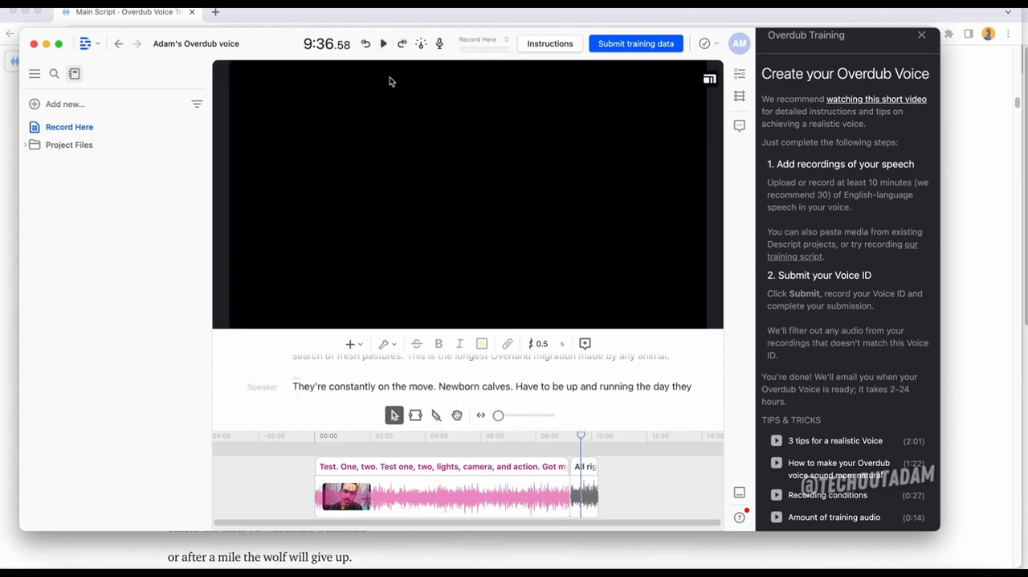
{"action": "mouse_move", "coordinate": [382, 44]}
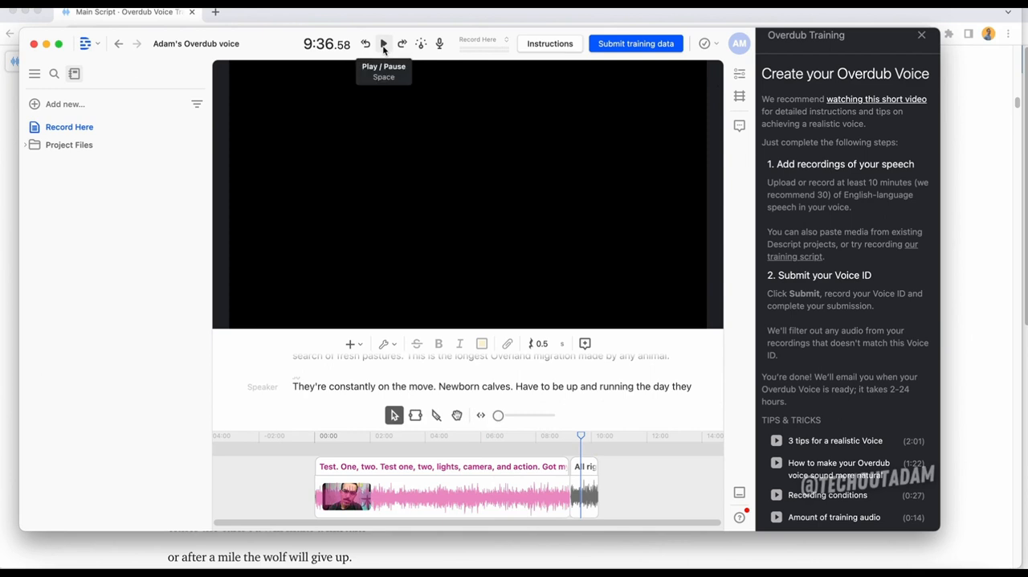
{"action": "left_click", "coordinate": [382, 43]}
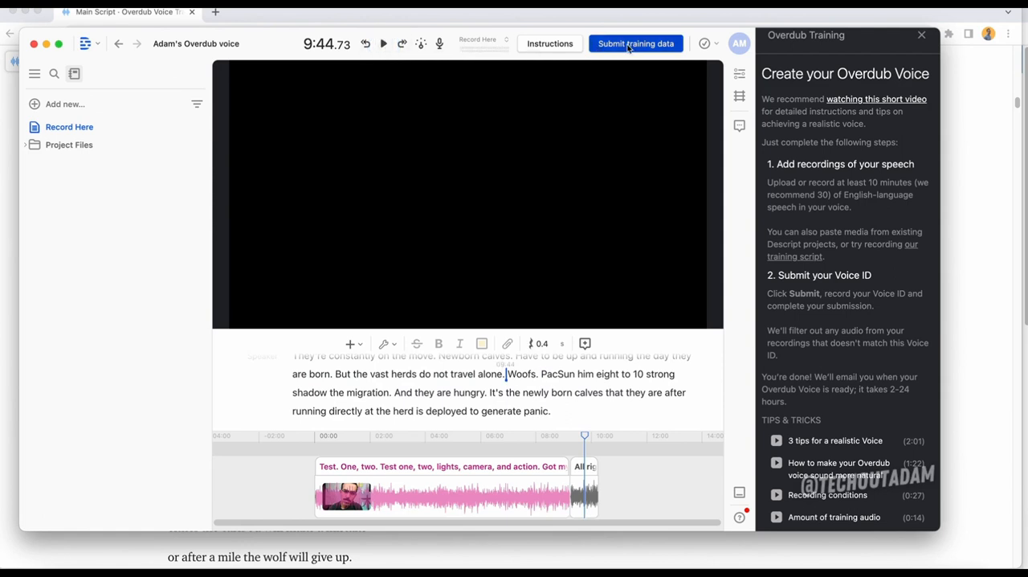
Step: Submit the training data, recording the voice ID statement with the JLab GO Talk microphone
{"action": "left_click", "coordinate": [636, 43]}
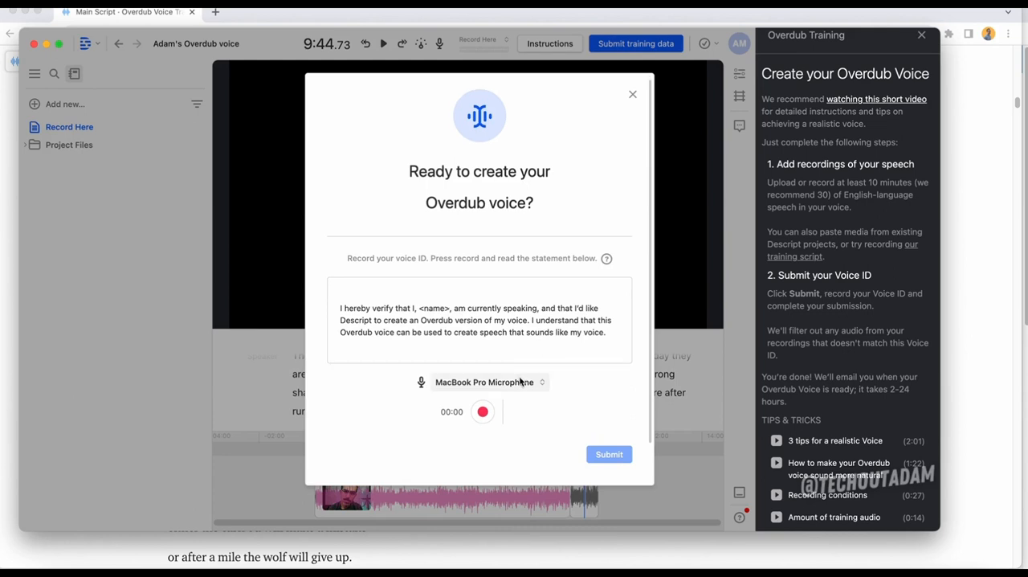
{"action": "left_click", "coordinate": [486, 383]}
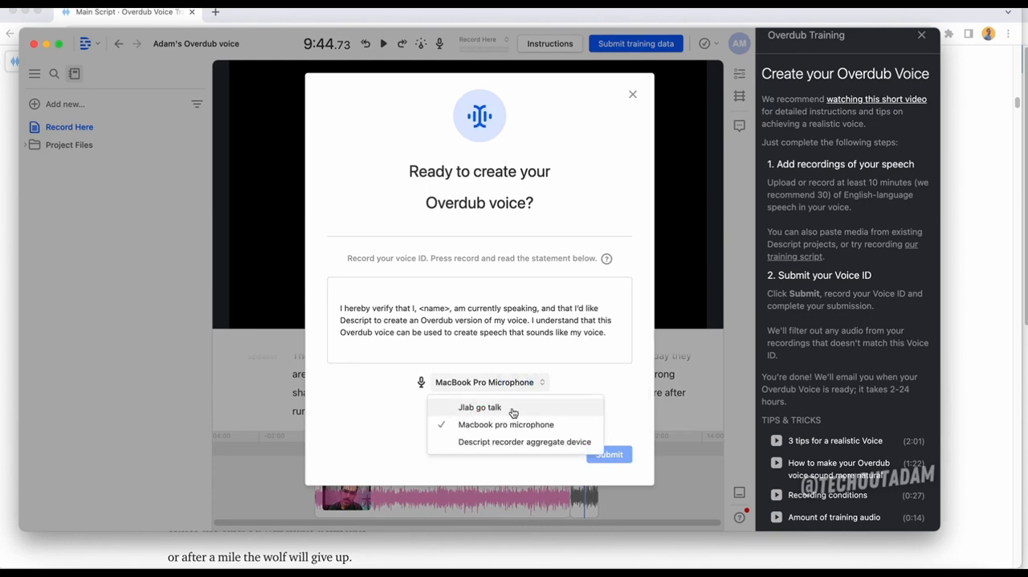
{"action": "left_click", "coordinate": [478, 406]}
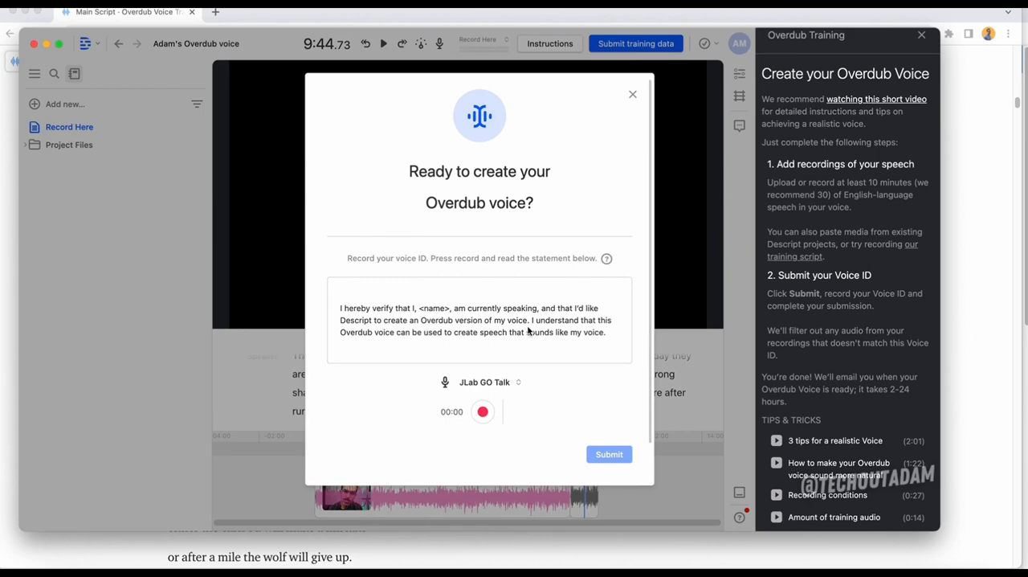
{"action": "mouse_move", "coordinate": [514, 348]}
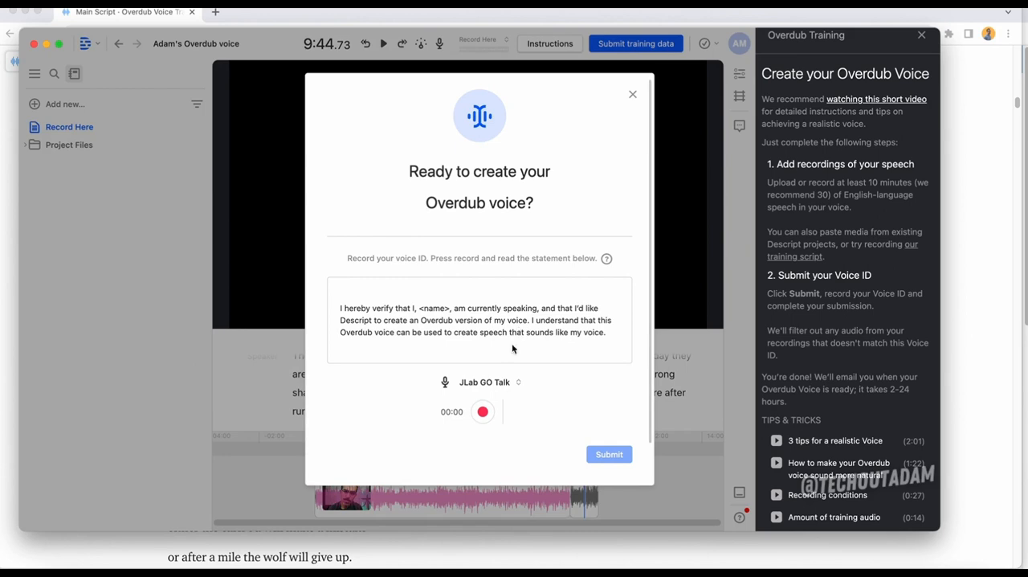
{"action": "left_click", "coordinate": [609, 453]}
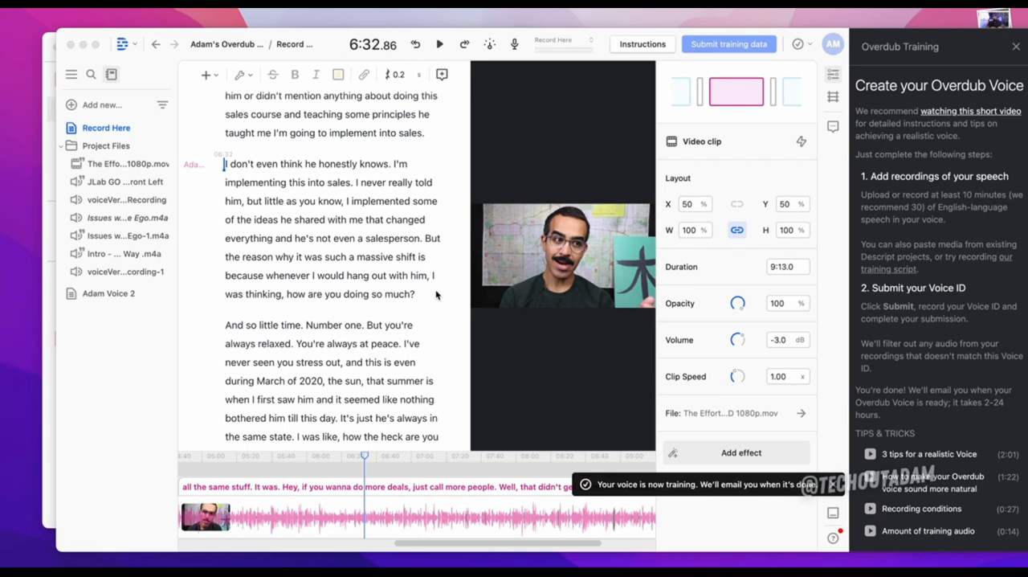
Step: Open the Adam Voice 2 composition from the Project Files sidebar
{"action": "left_click", "coordinate": [408, 456]}
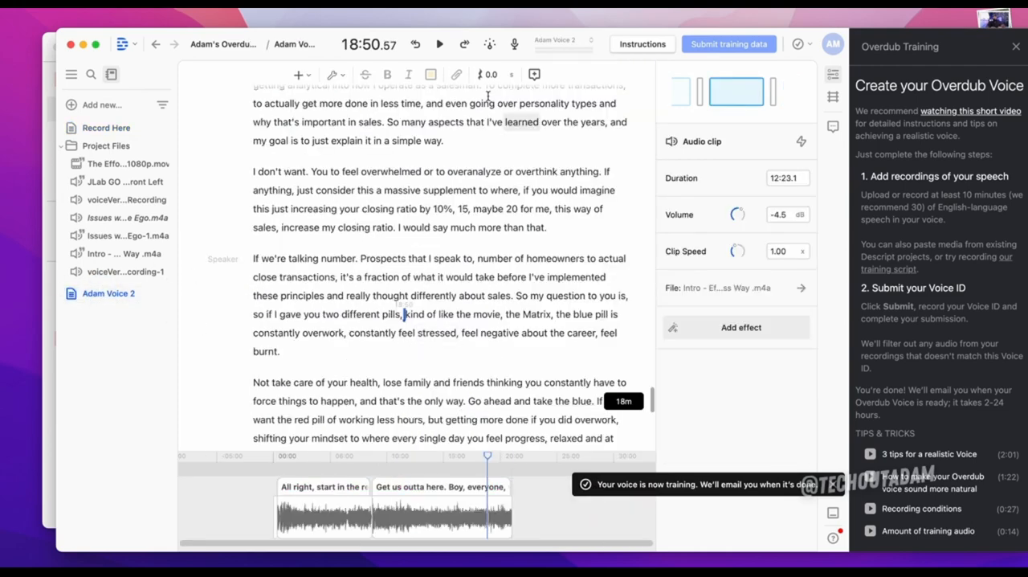
{"action": "mouse_move", "coordinate": [440, 44]}
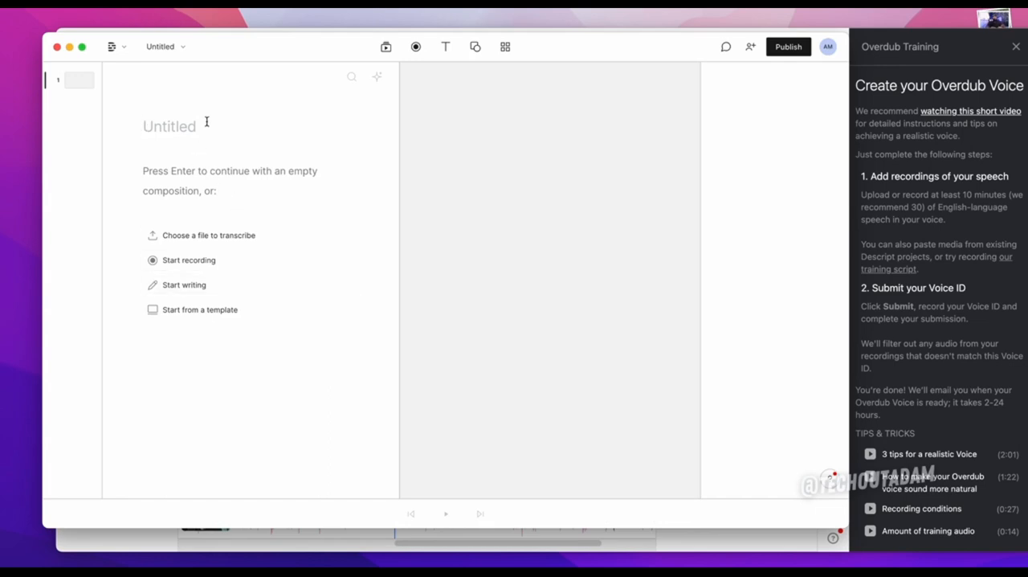
Step: Title the new empty composition 'Test Voice' and start writing in its script
{"action": "type", "text": "T"}
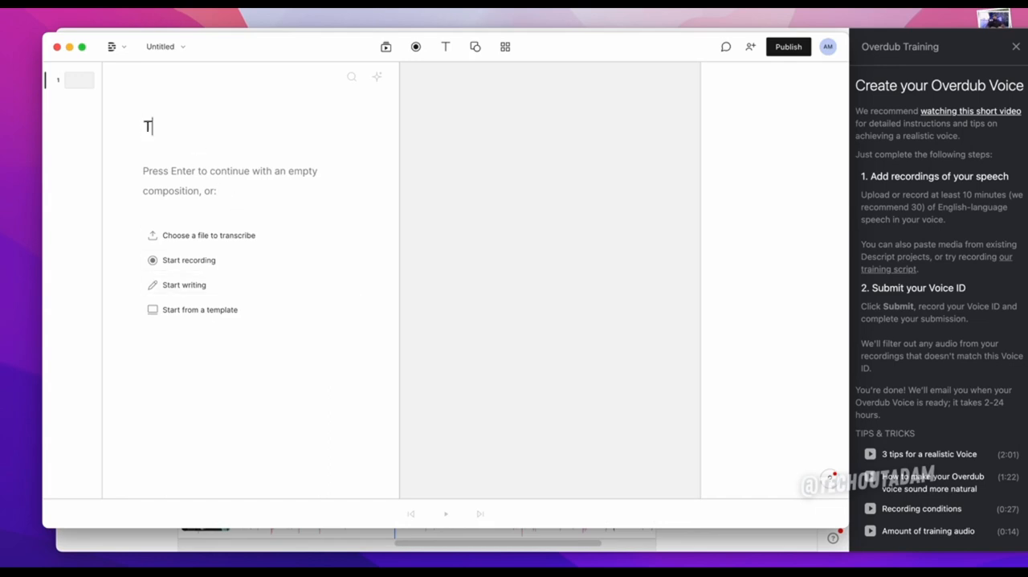
{"action": "type", "text": "est"}
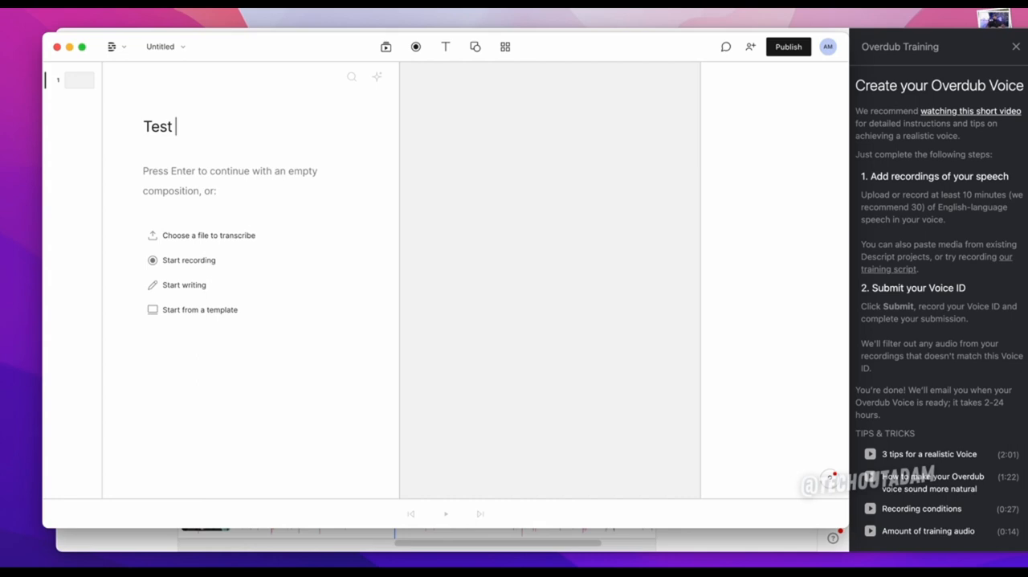
{"action": "type", "text": "Voice"}
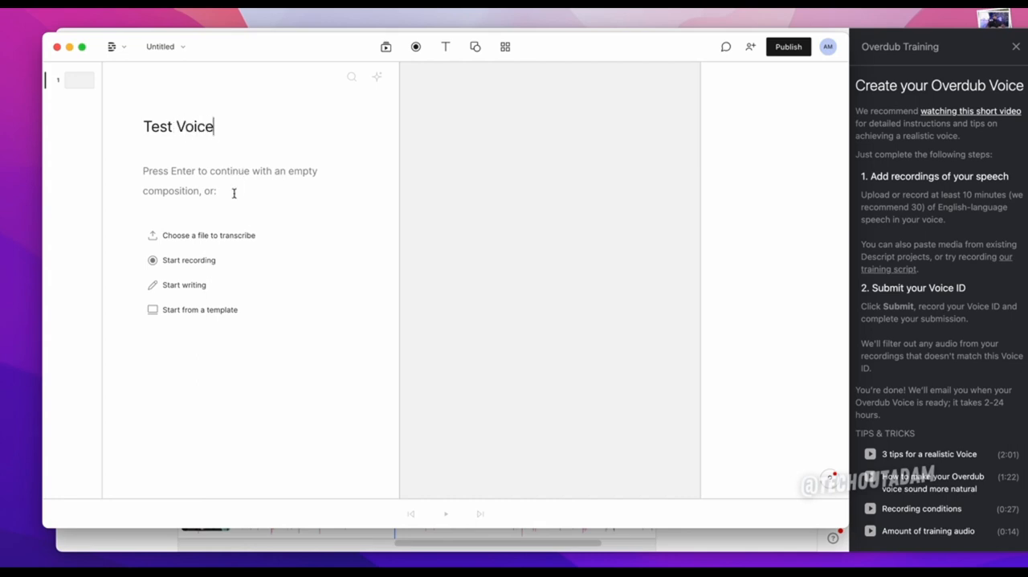
{"action": "key", "text": "enter"}
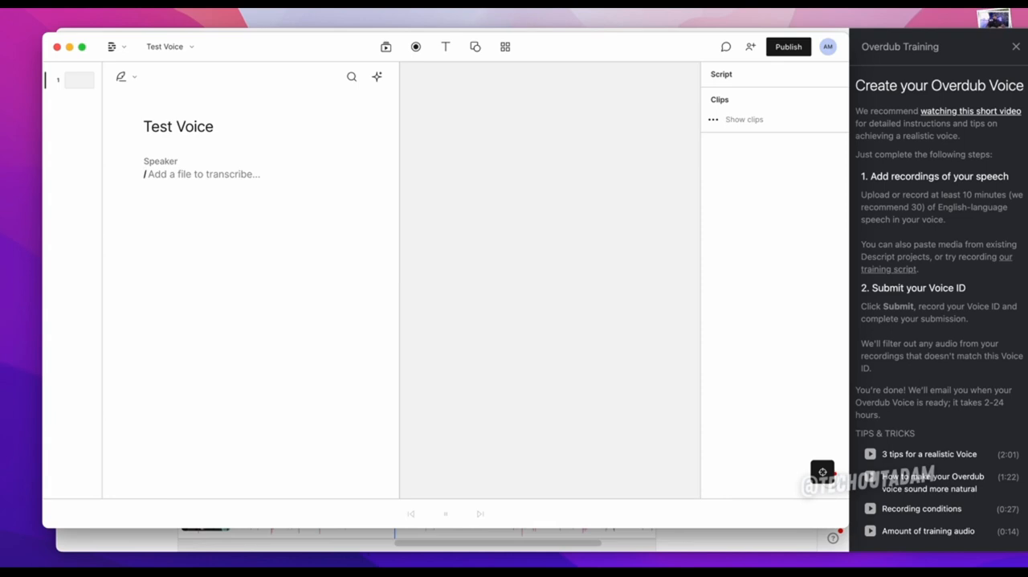
{"action": "left_click", "coordinate": [201, 173]}
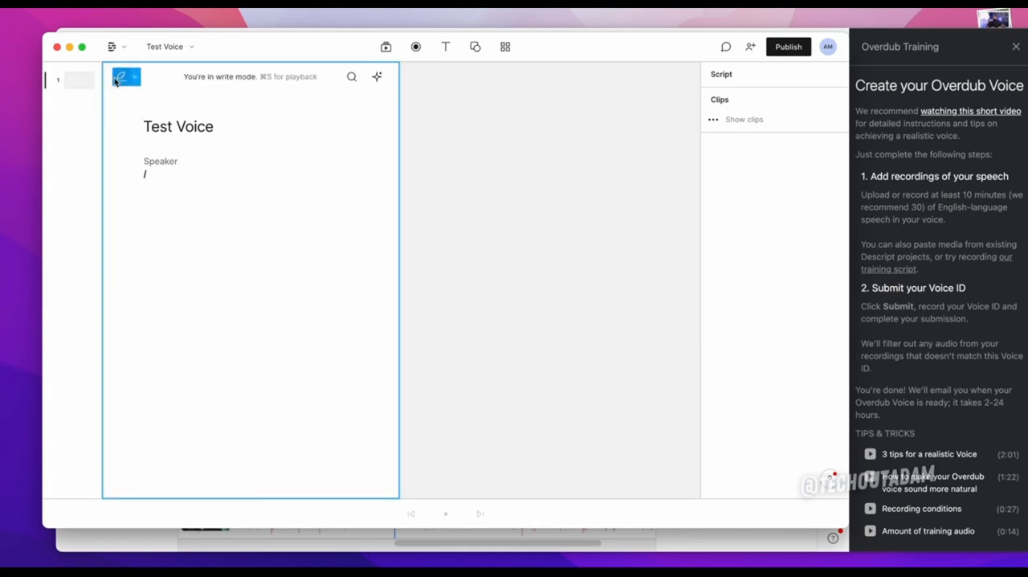
{"action": "mouse_move", "coordinate": [199, 178]}
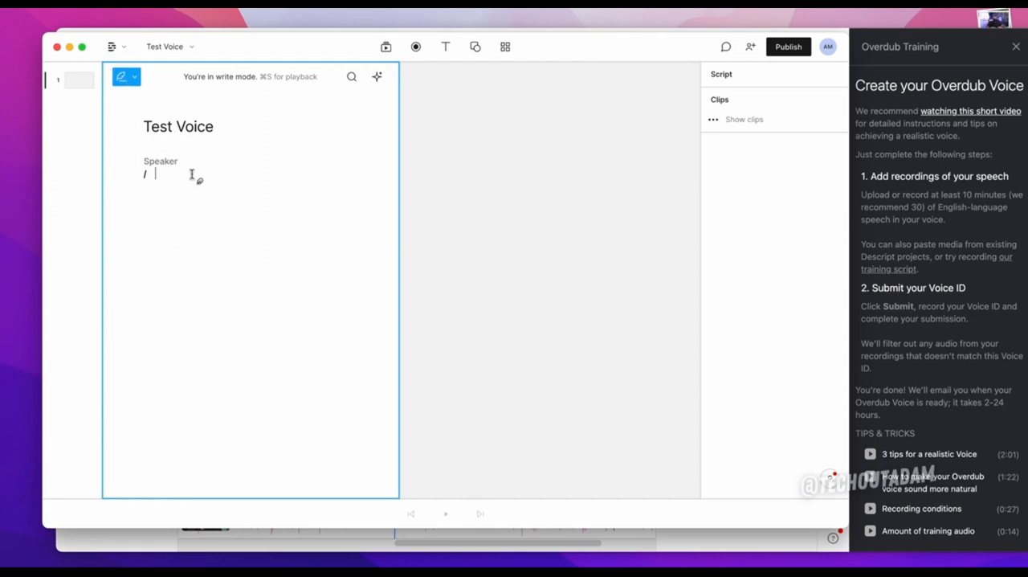
Step: Write the line 'We're going to test out this voice, let's see what it does for Tech Out...'
{"action": "type", "text": "You"}
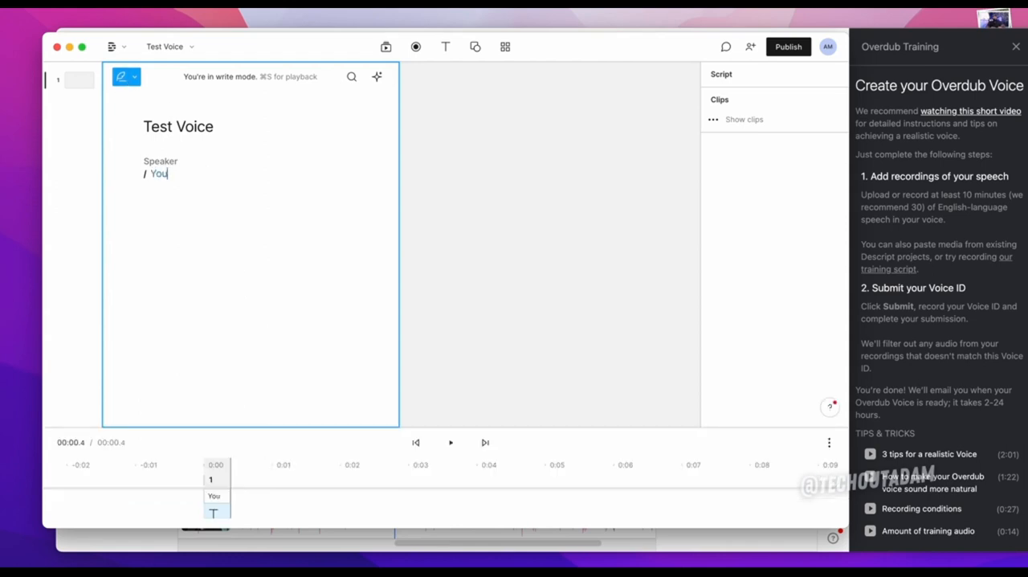
{"action": "type", "text": "We're"}
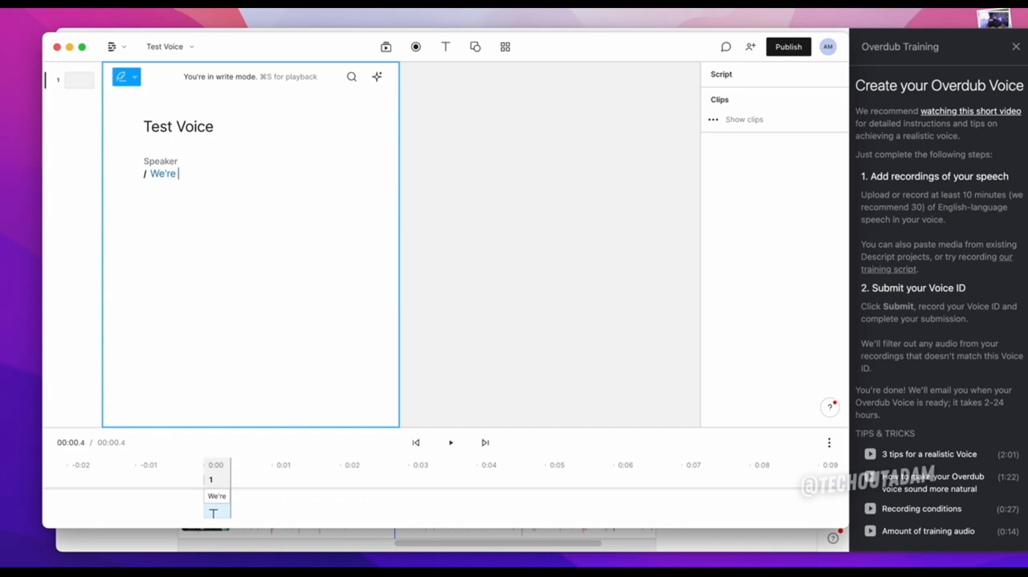
{"action": "type", "text": "going to test o"}
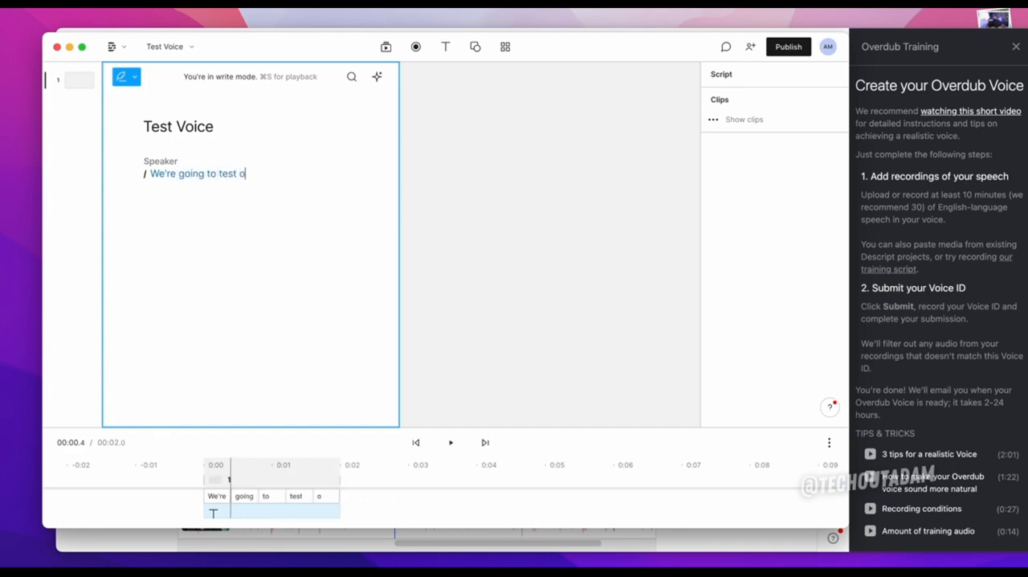
{"action": "type", "text": "ut this voice."}
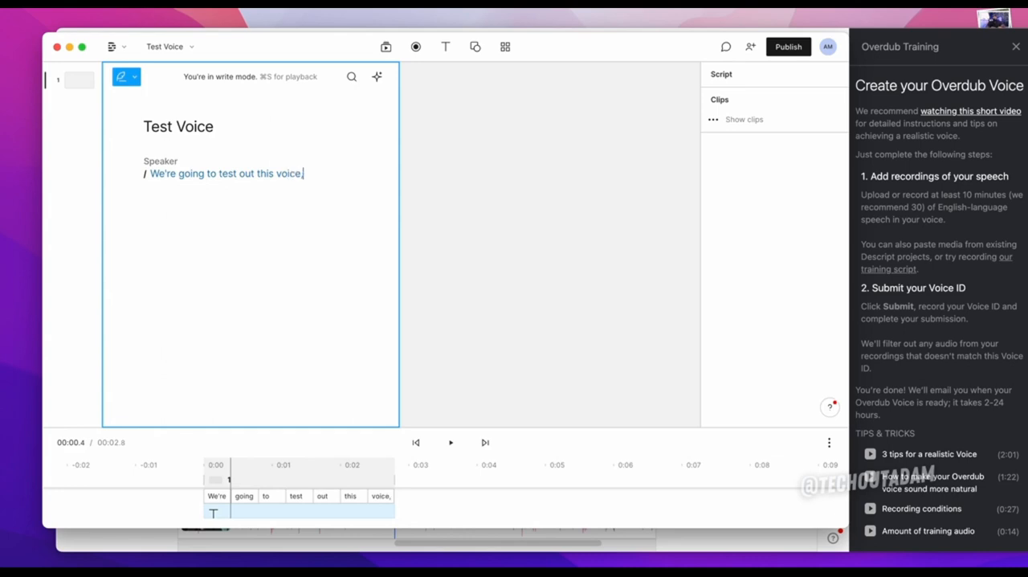
{"action": "type", "text": "let's see how well"}
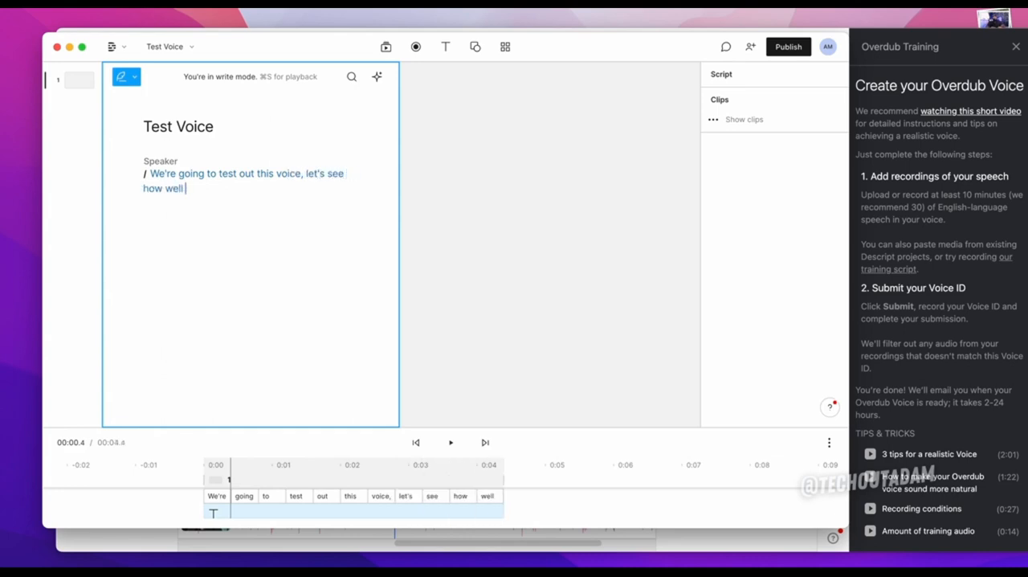
{"action": "type", "text": "it does for"}
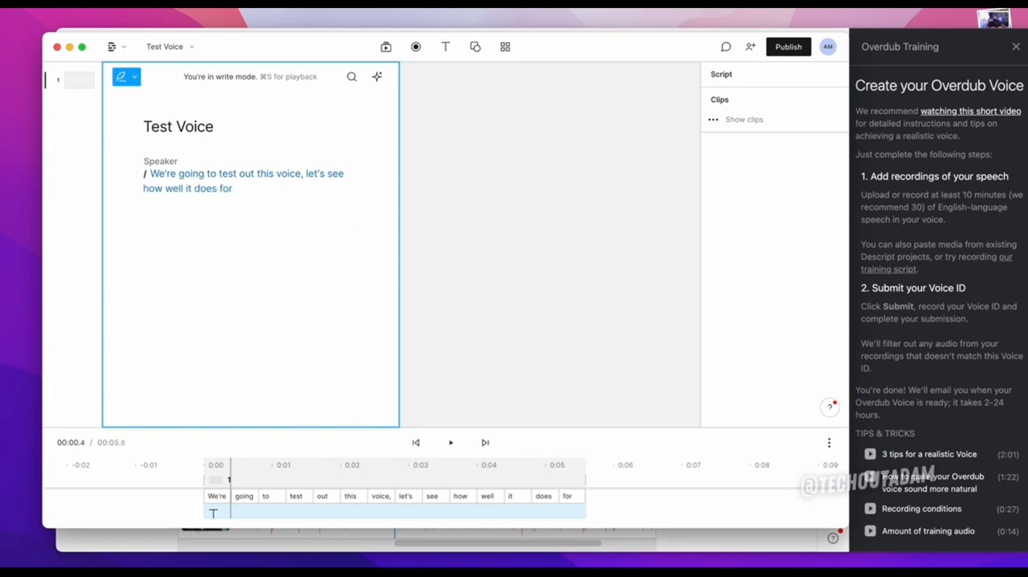
{"action": "type", "text": "Tech Out A"}
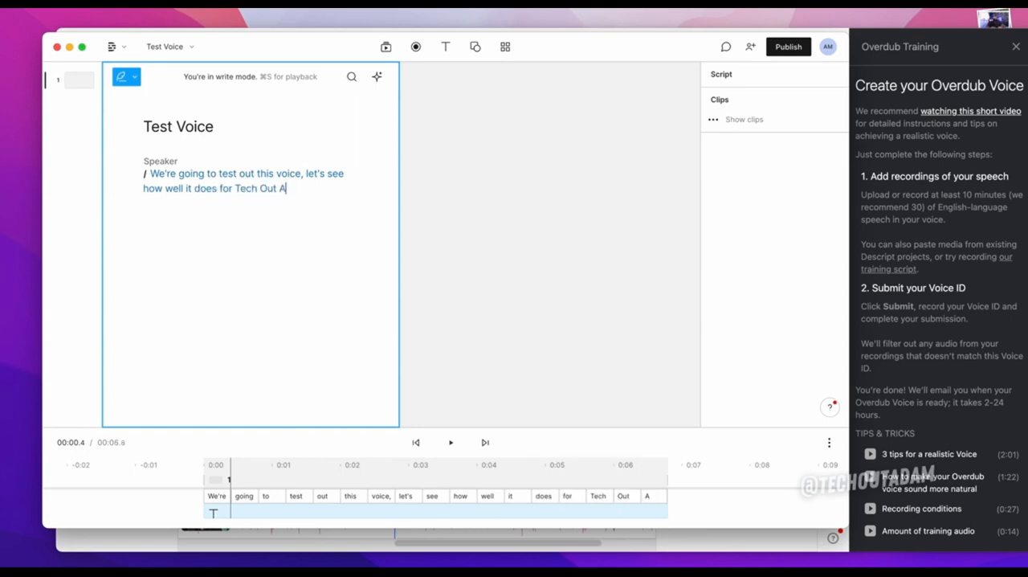
Step: Make Adam the line's speaker and finish writing so the speech generates
{"action": "left_click", "coordinate": [160, 161]}
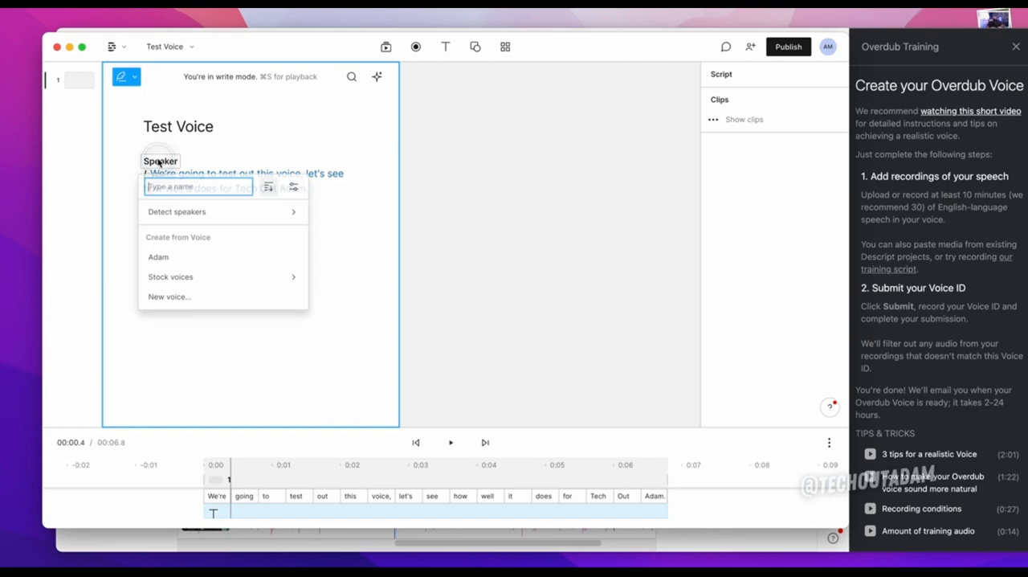
{"action": "left_click", "coordinate": [157, 257]}
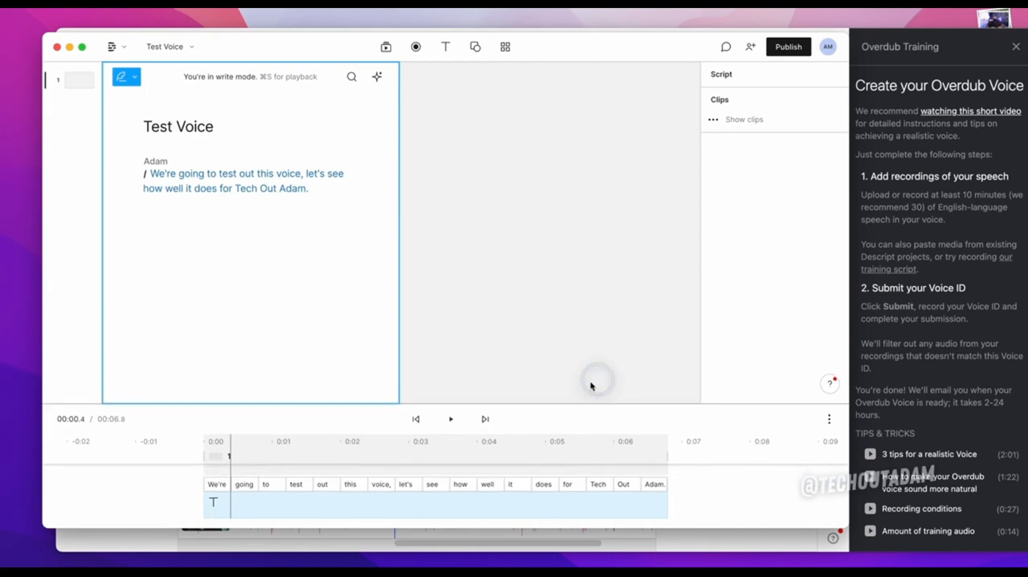
{"action": "left_click", "coordinate": [450, 418]}
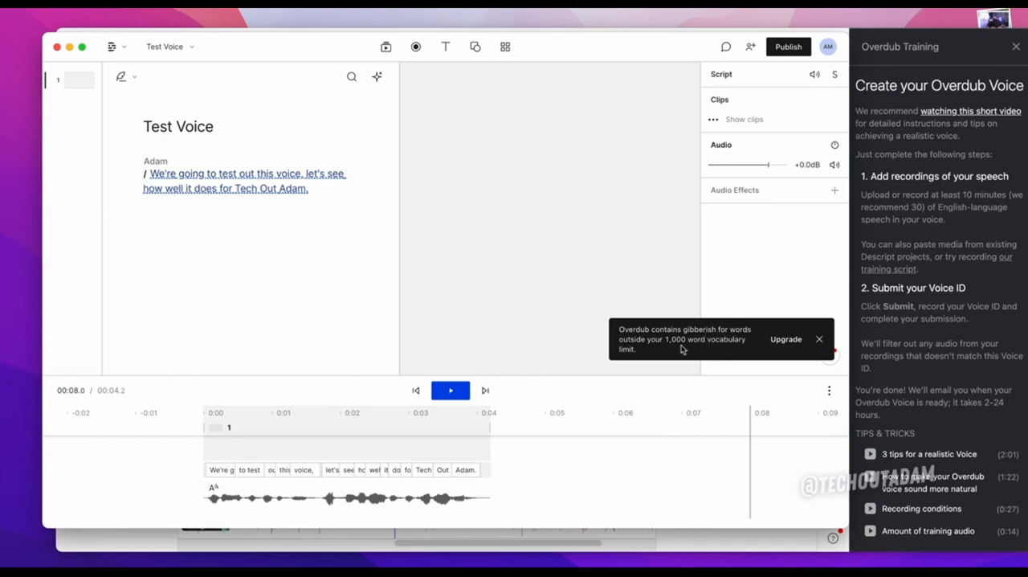
{"action": "mouse_move", "coordinate": [786, 339]}
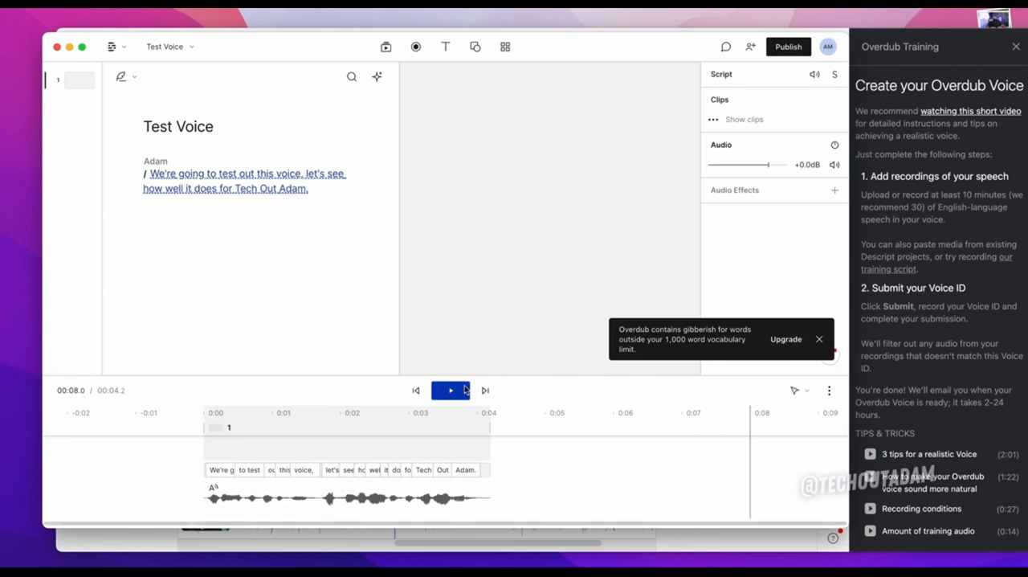
{"action": "left_click", "coordinate": [190, 418]}
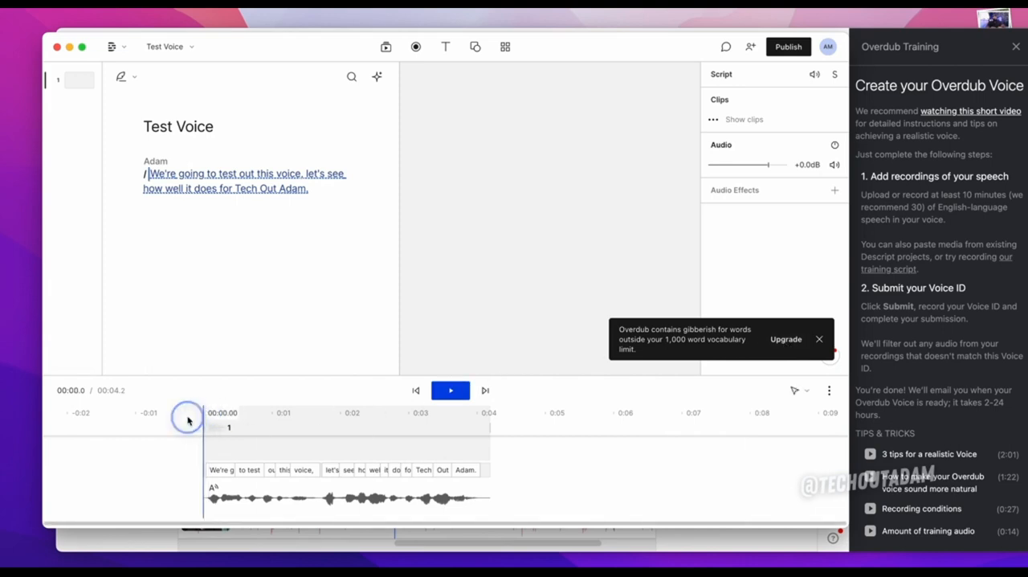
{"action": "left_click", "coordinate": [450, 389]}
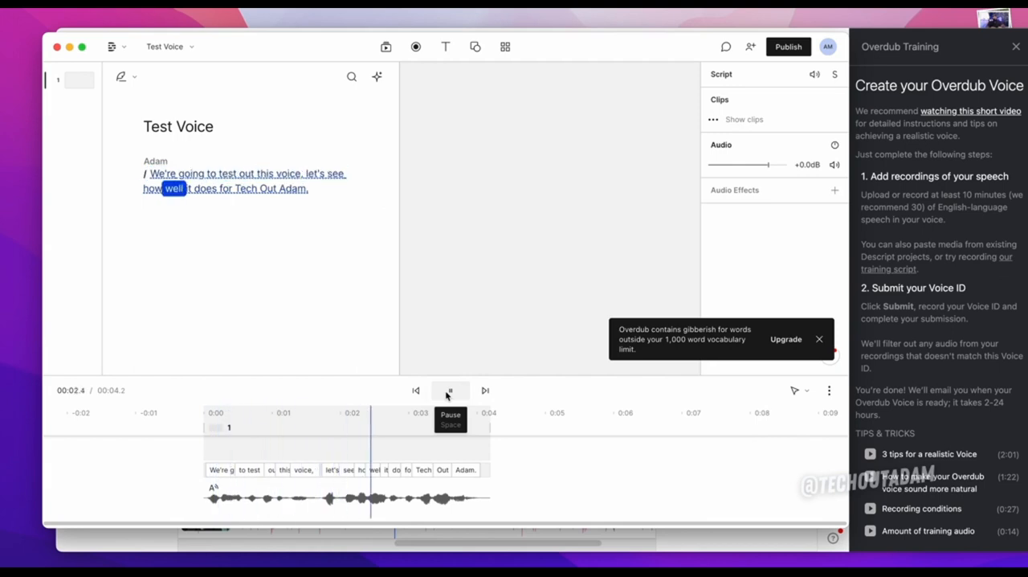
{"action": "left_click", "coordinate": [450, 391]}
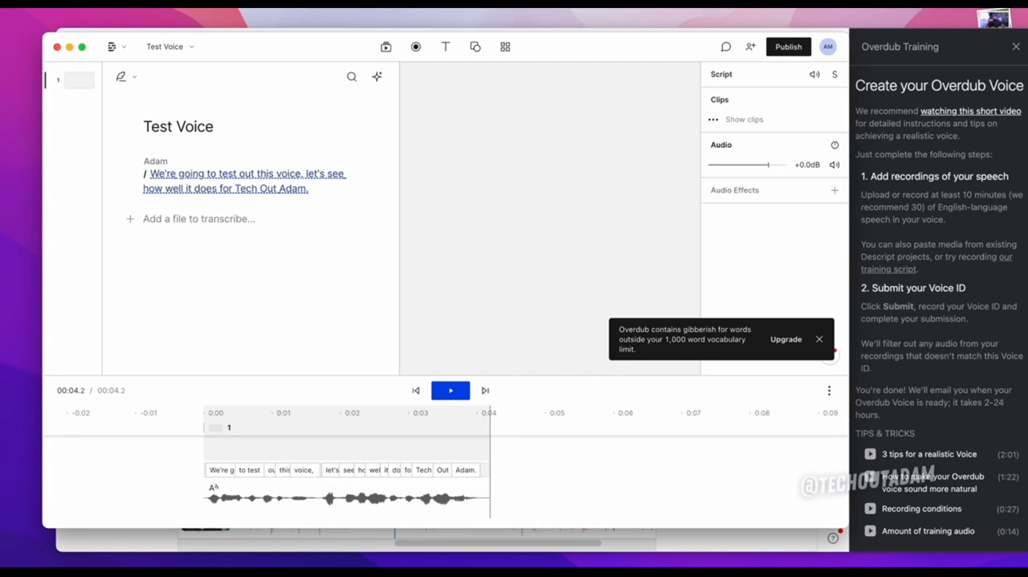
{"action": "left_click", "coordinate": [450, 388]}
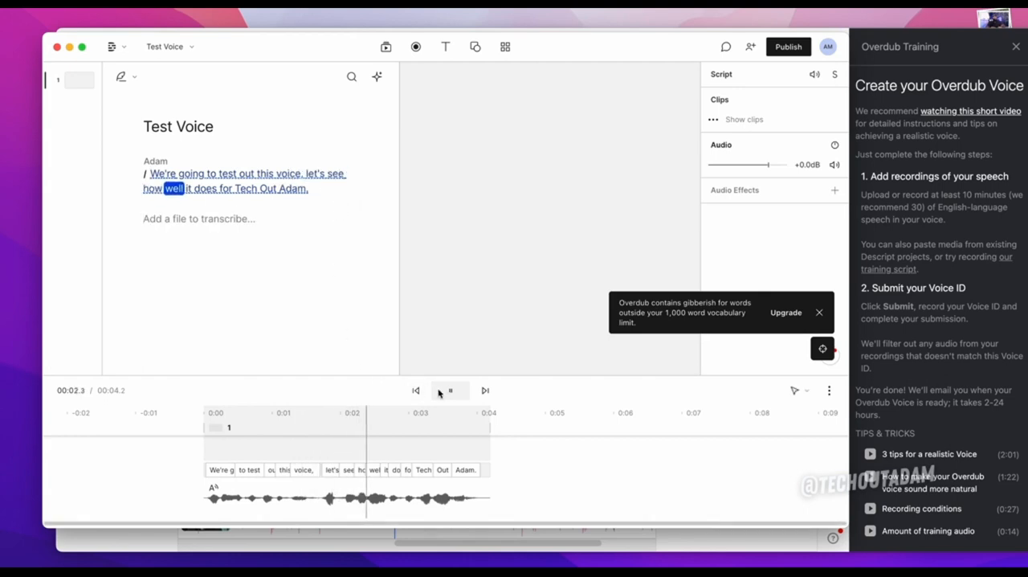
{"action": "left_click", "coordinate": [450, 389]}
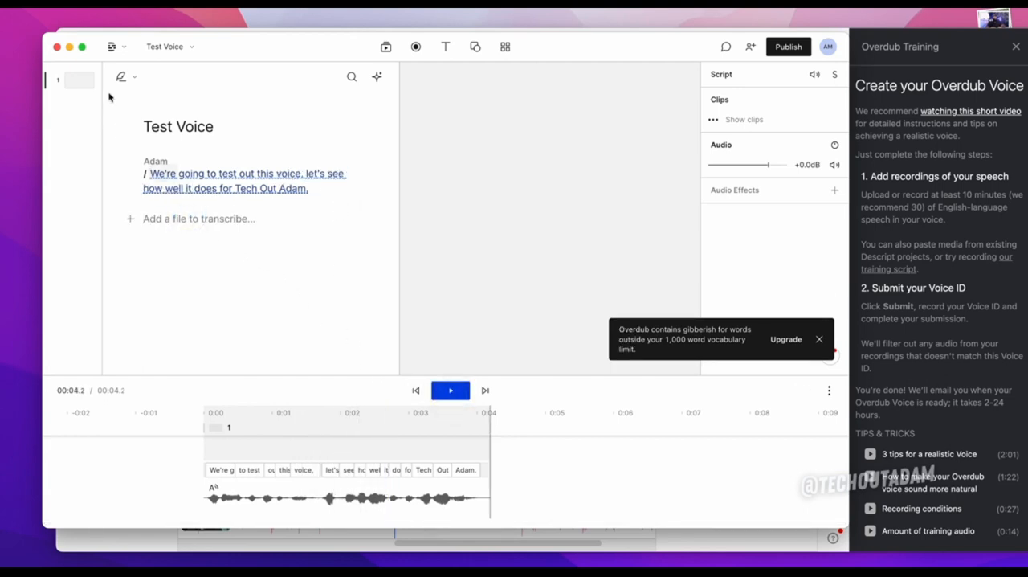
Step: Write a second line about reviewing Sony, Sennheiser, Bose or other headphones and generate its speech
{"action": "left_click", "coordinate": [196, 218]}
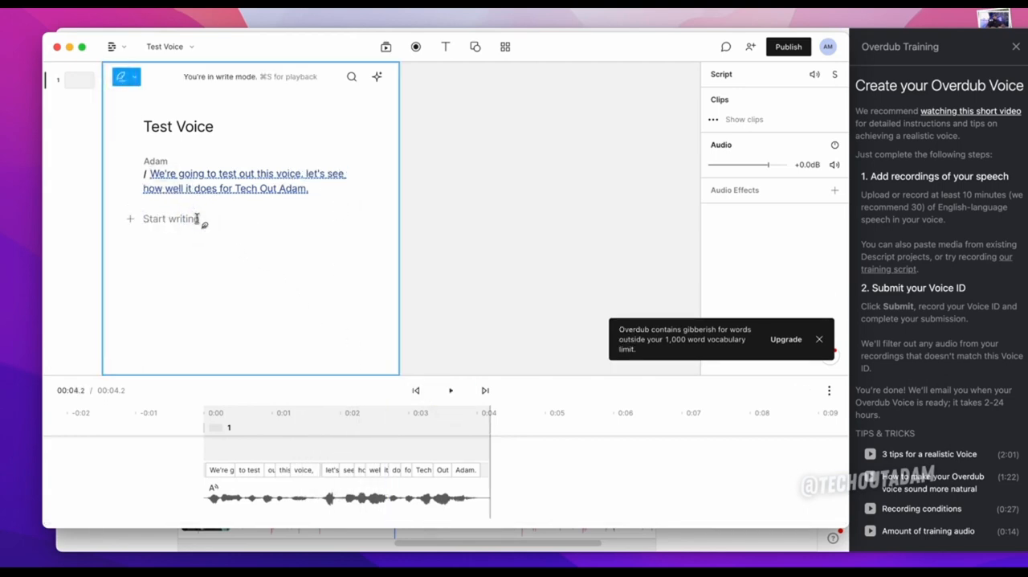
{"action": "type", "text": "I like to review headphones w"}
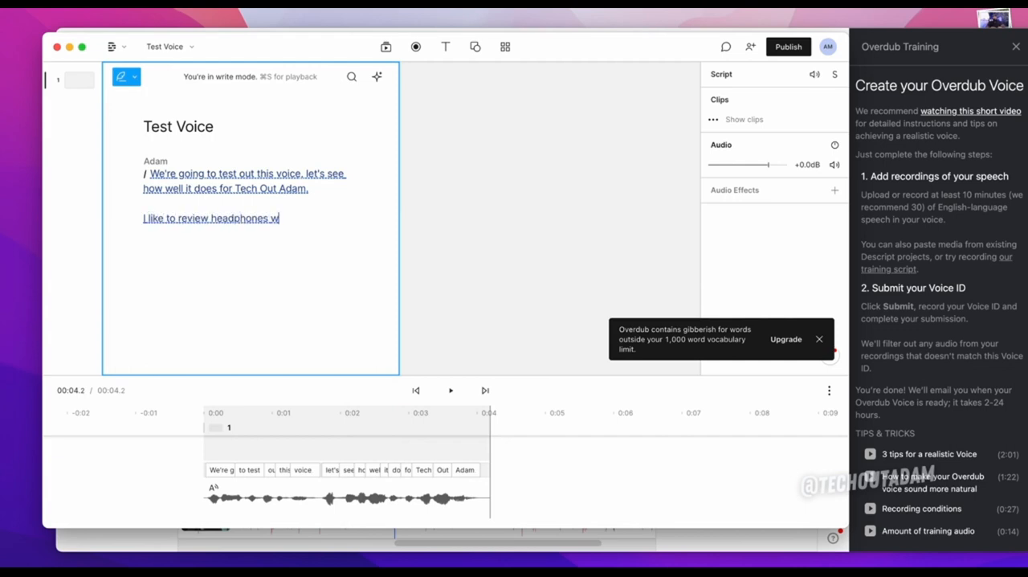
{"action": "type", "text": "hether it's"}
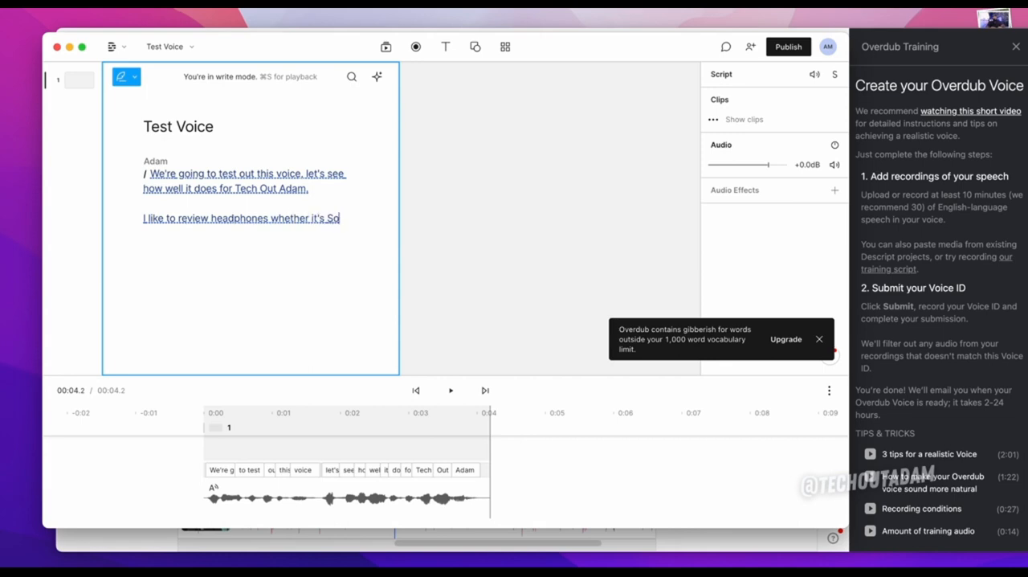
{"action": "type", "text": "Sony, Sennheiser, Jlab"}
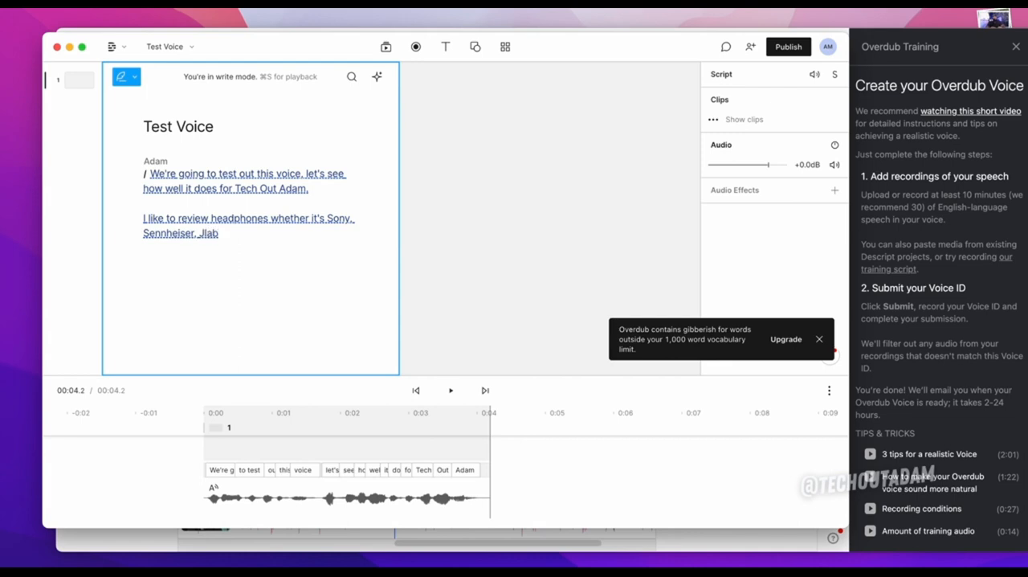
{"action": "type", "text": "Bd"}
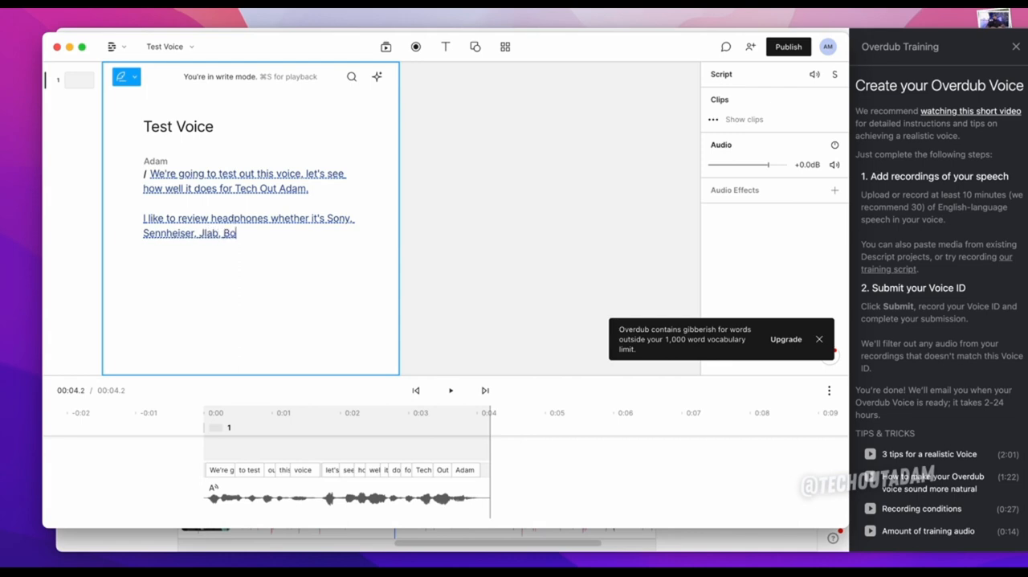
{"action": "type", "text": "se, or any o"}
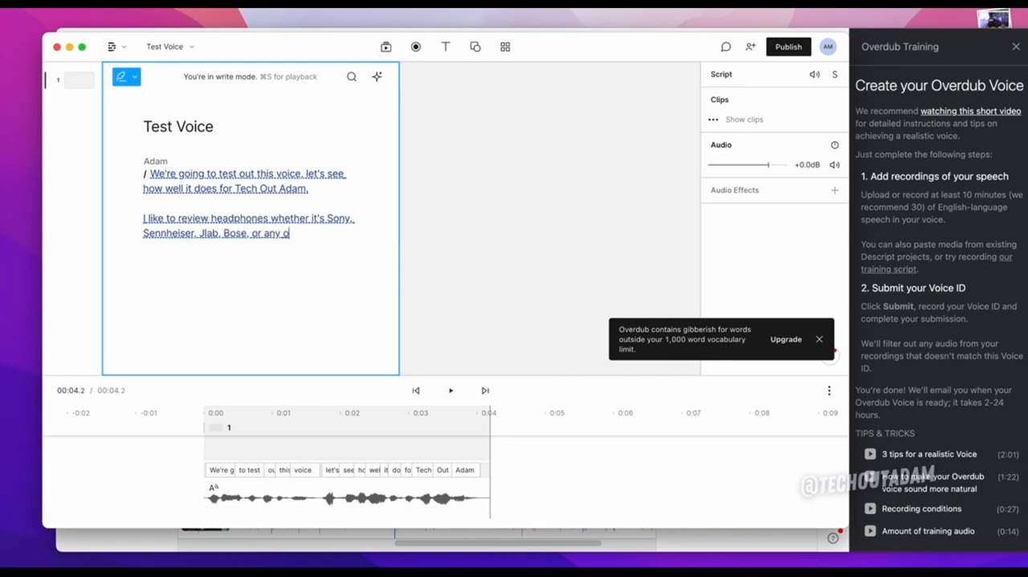
{"action": "type", "text": "ther kind of h"}
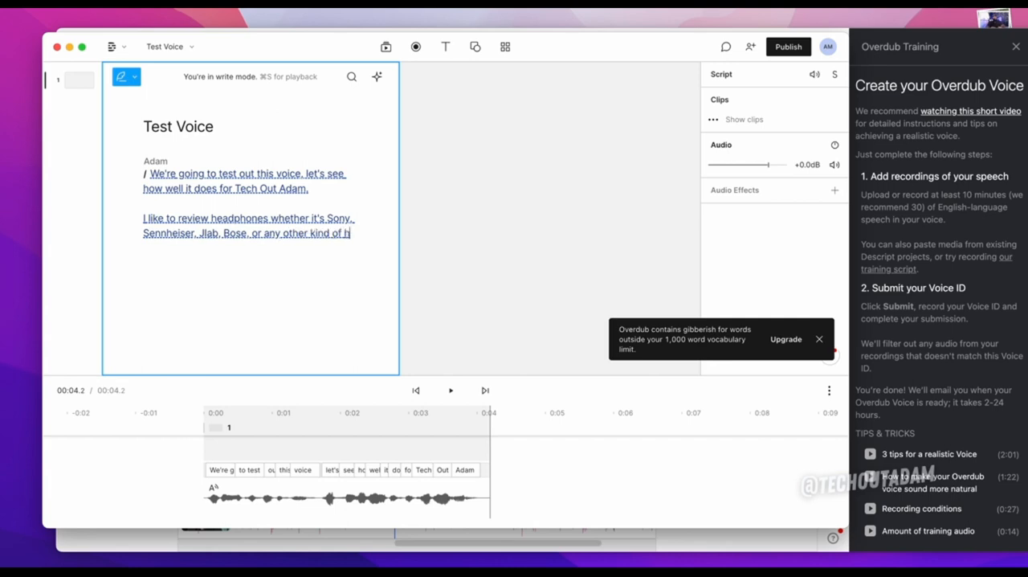
{"action": "type", "text": "eadphones I like all things tech."}
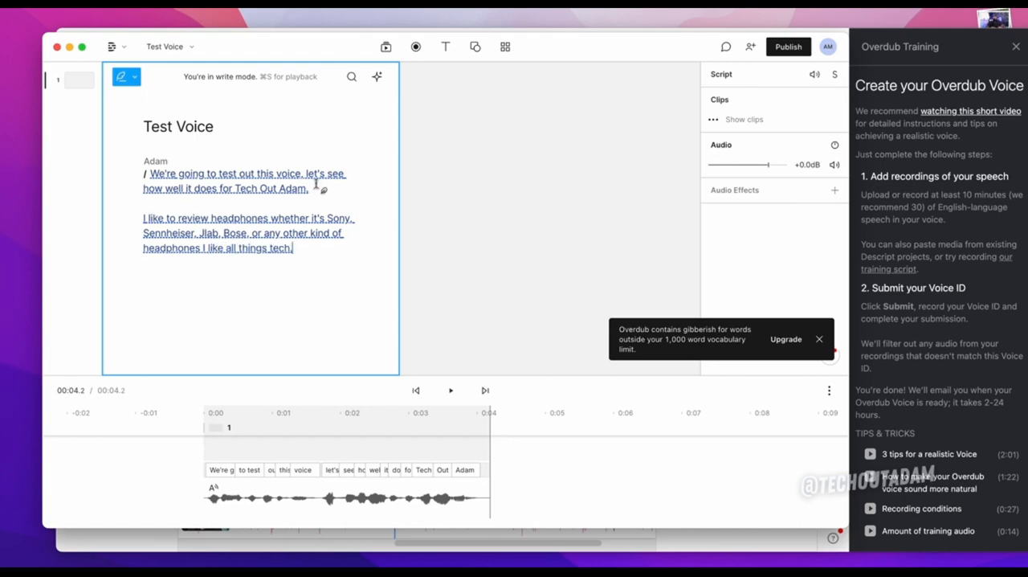
{"action": "left_click", "coordinate": [450, 390]}
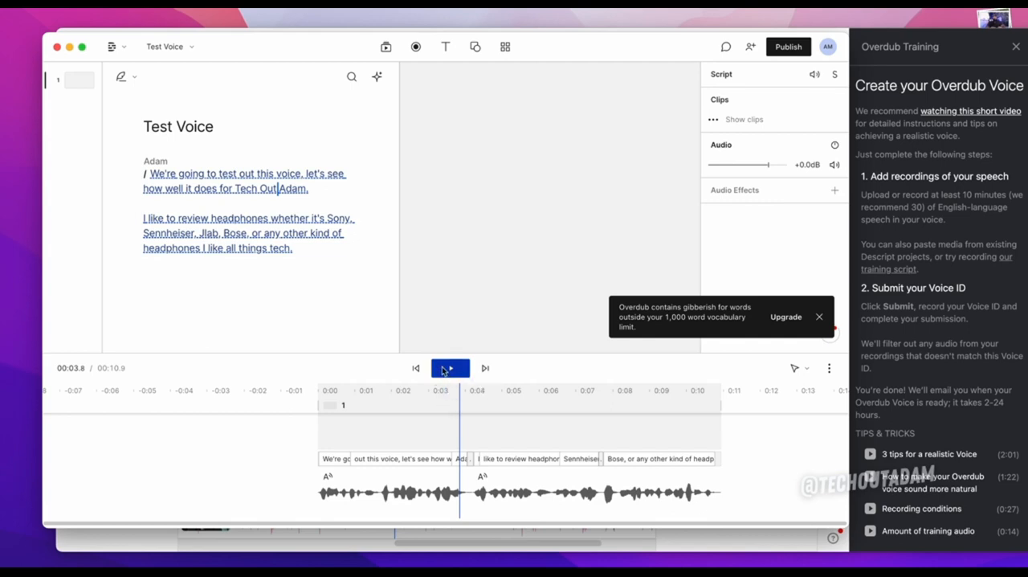
Step: Play both lines, then insert a full stop after 'headphones' in the second line
{"action": "left_click", "coordinate": [450, 368]}
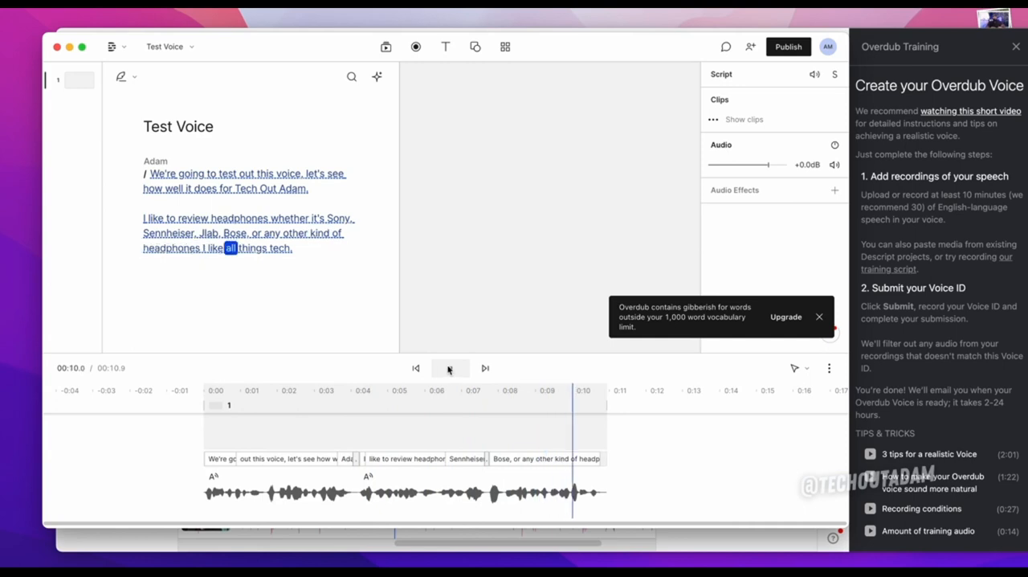
{"action": "left_click", "coordinate": [450, 368]}
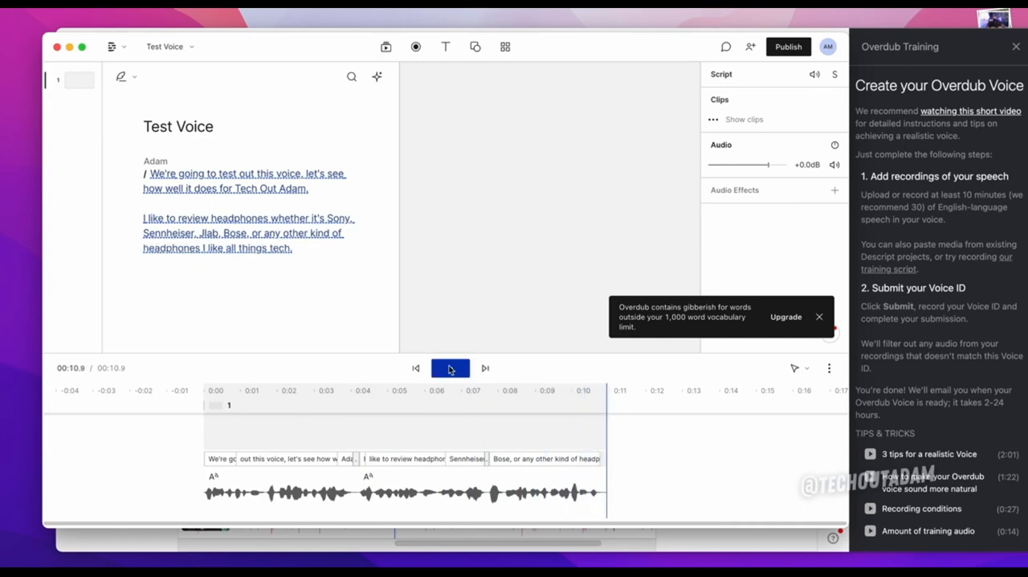
{"action": "left_click", "coordinate": [450, 368]}
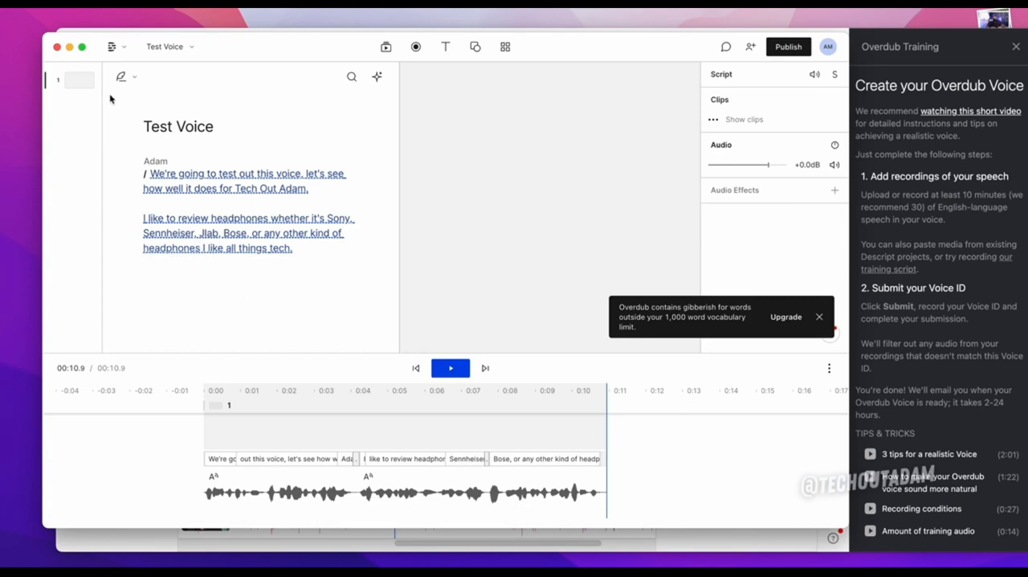
{"action": "left_click", "coordinate": [205, 254]}
{"action": "type", "text": "."}
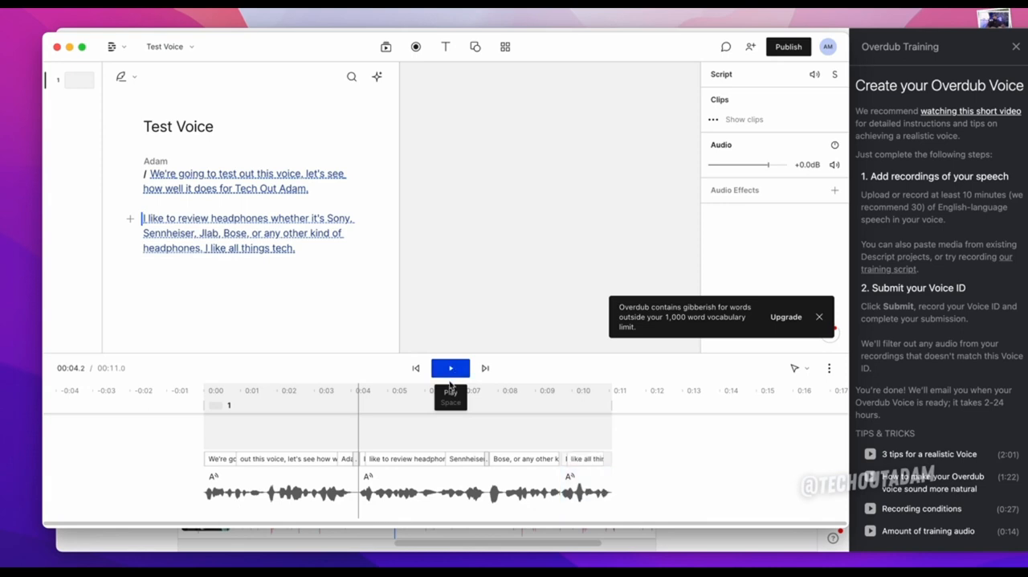
Step: Play back the regenerated second line to hear the new sentence break
{"action": "left_click", "coordinate": [450, 368]}
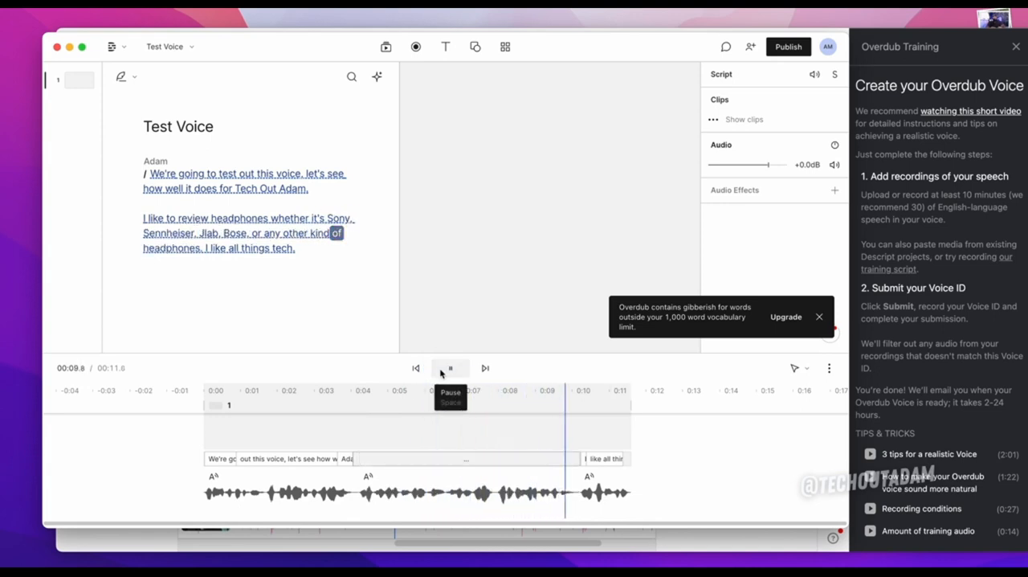
{"action": "left_click", "coordinate": [450, 368]}
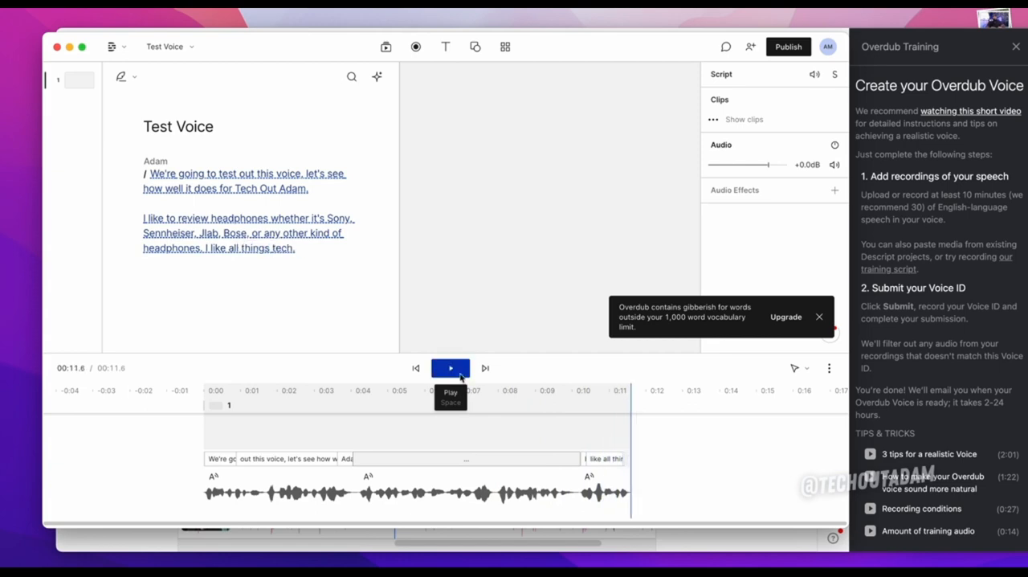
{"action": "left_click", "coordinate": [450, 368]}
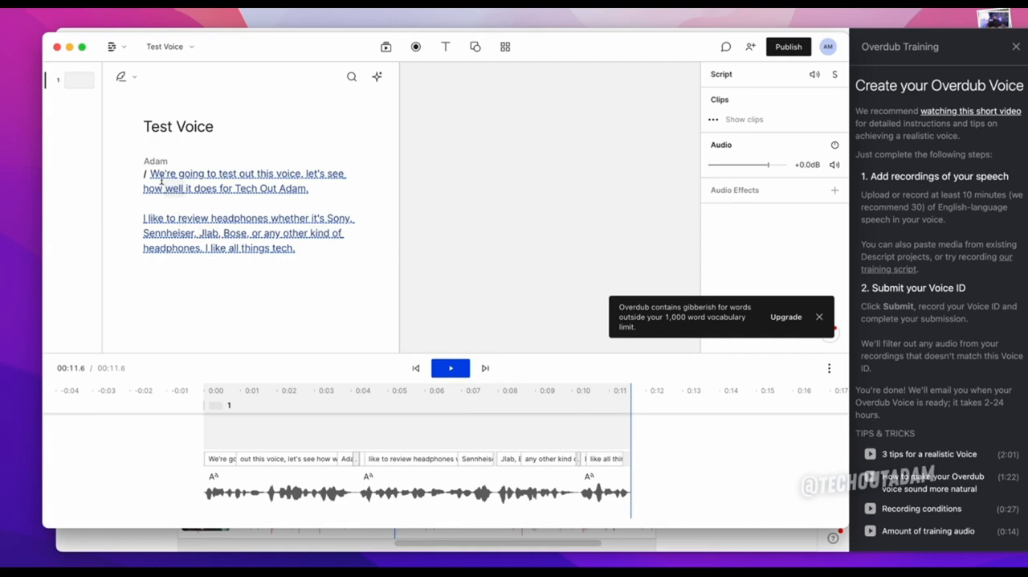
Step: Change the line's speaker from Adam to stock voice Ruth in the Formal 3 style
{"action": "left_click", "coordinate": [155, 160]}
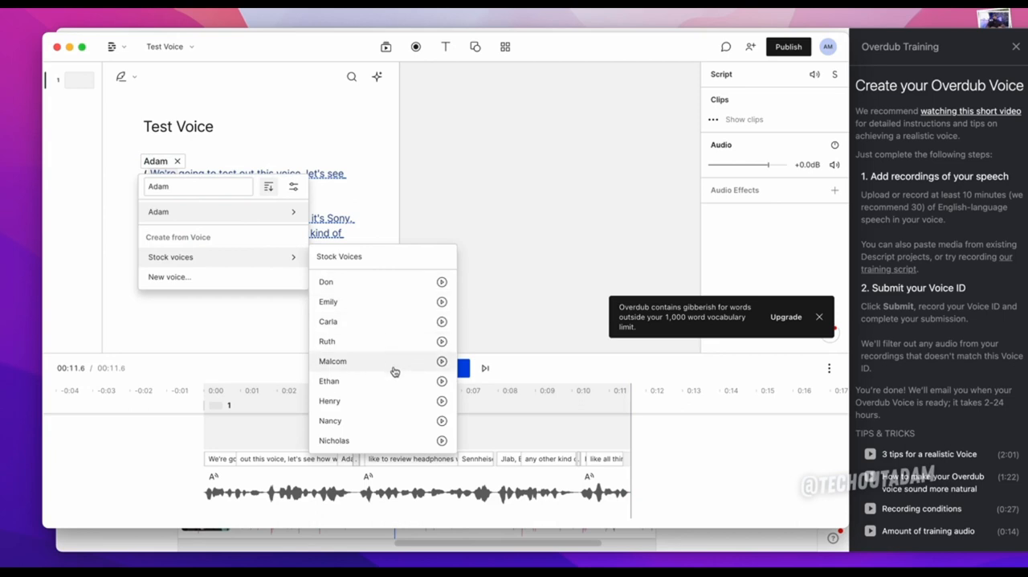
{"action": "left_click", "coordinate": [440, 360]}
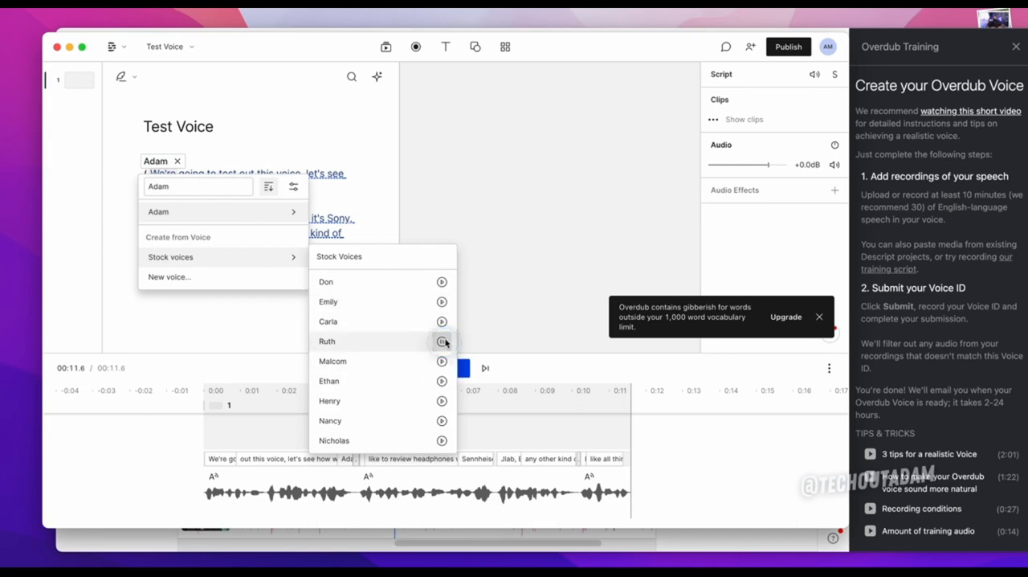
{"action": "left_click", "coordinate": [441, 341]}
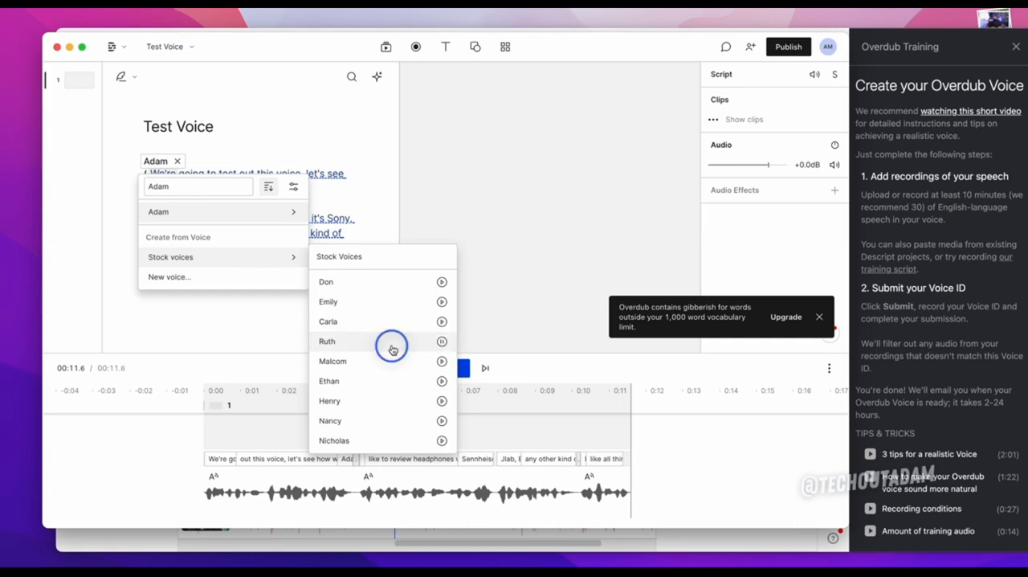
{"action": "left_click", "coordinate": [328, 341]}
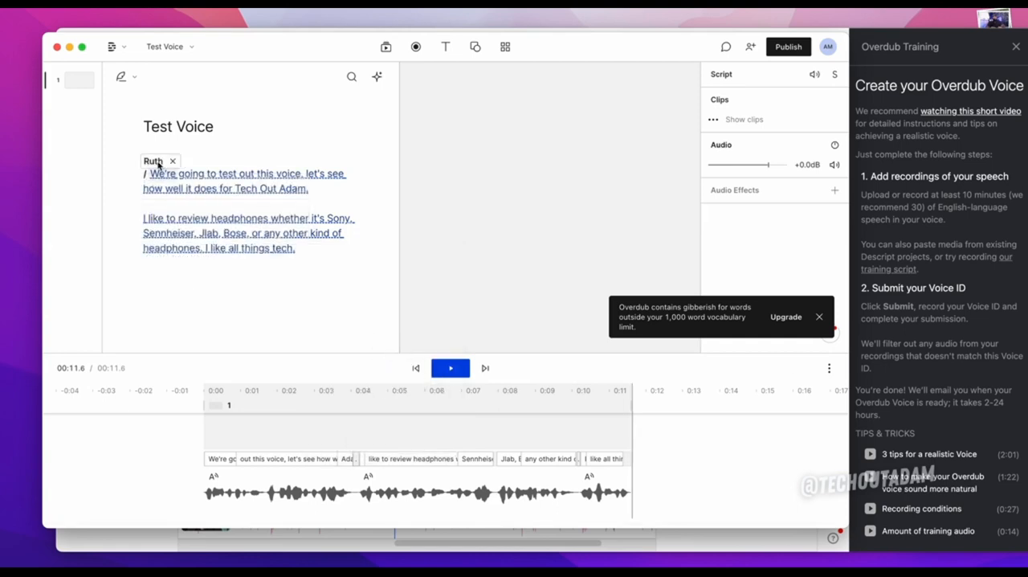
{"action": "left_click", "coordinate": [152, 160]}
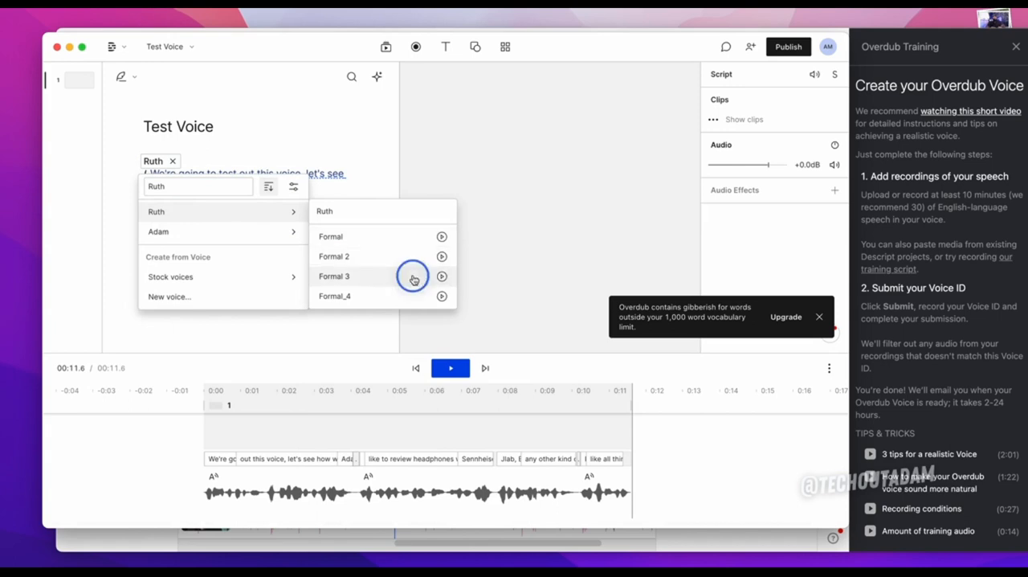
{"action": "left_click", "coordinate": [334, 276]}
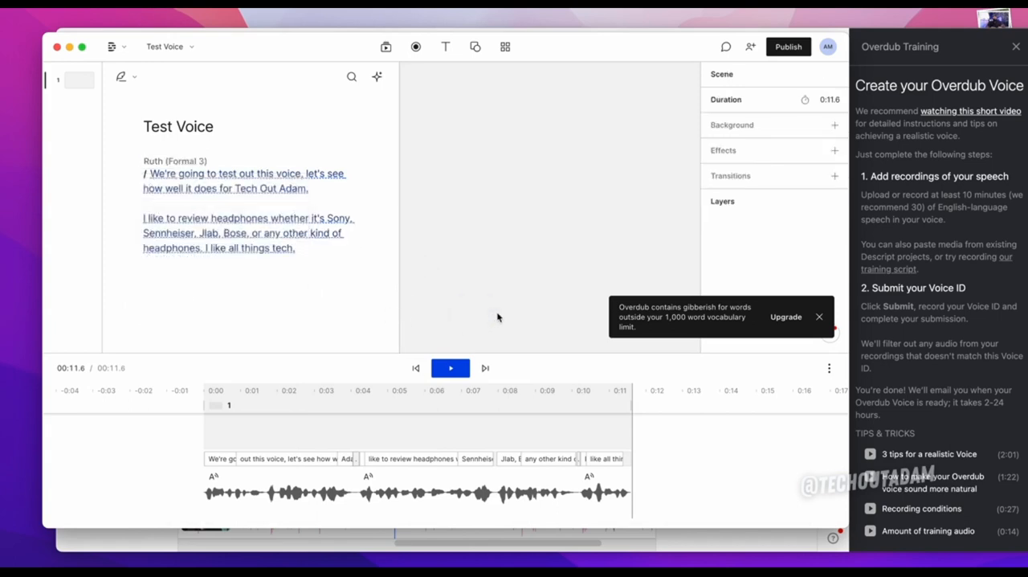
{"action": "mouse_move", "coordinate": [723, 307]}
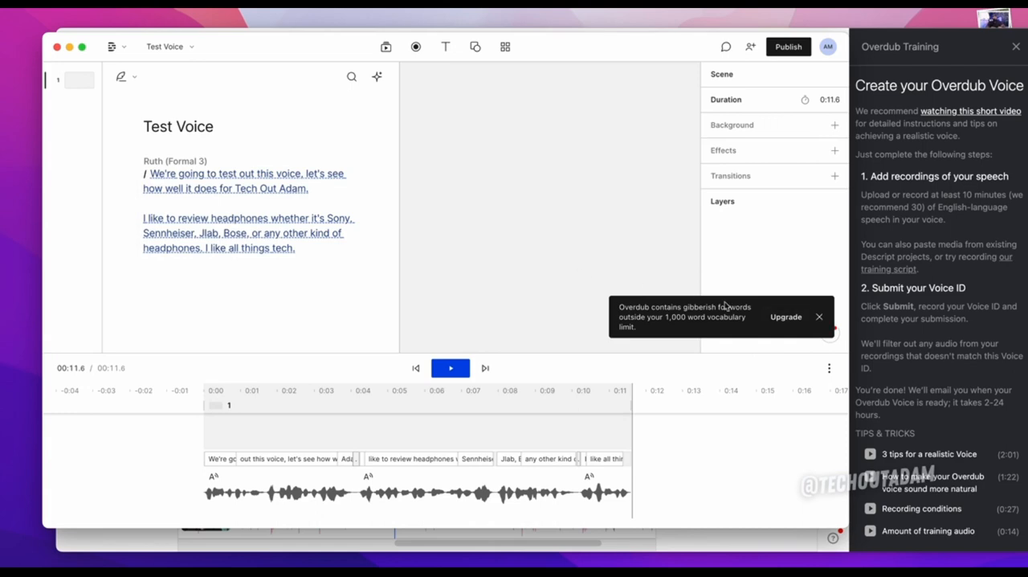
{"action": "mouse_move", "coordinate": [730, 305]}
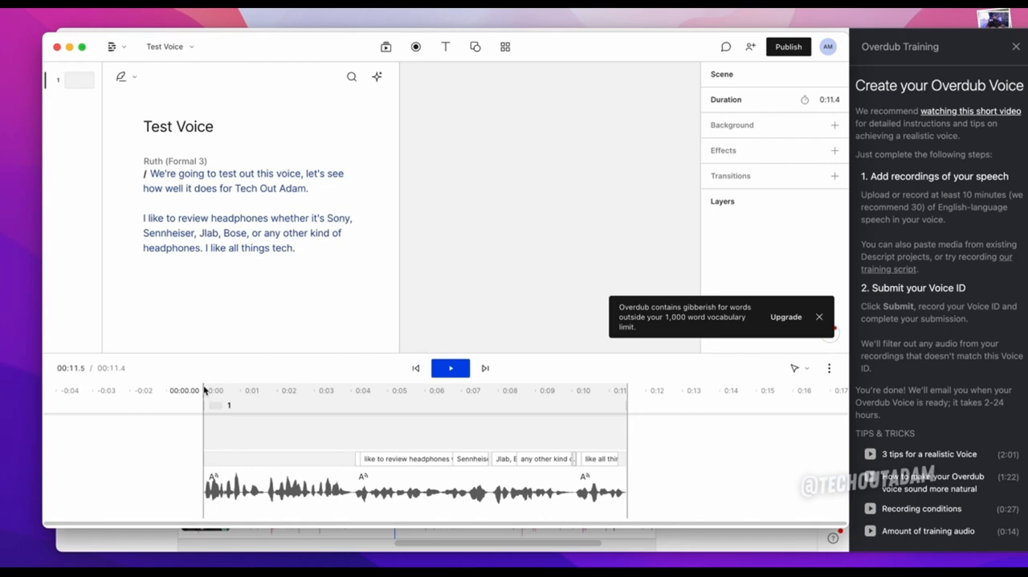
{"action": "left_click", "coordinate": [202, 389]}
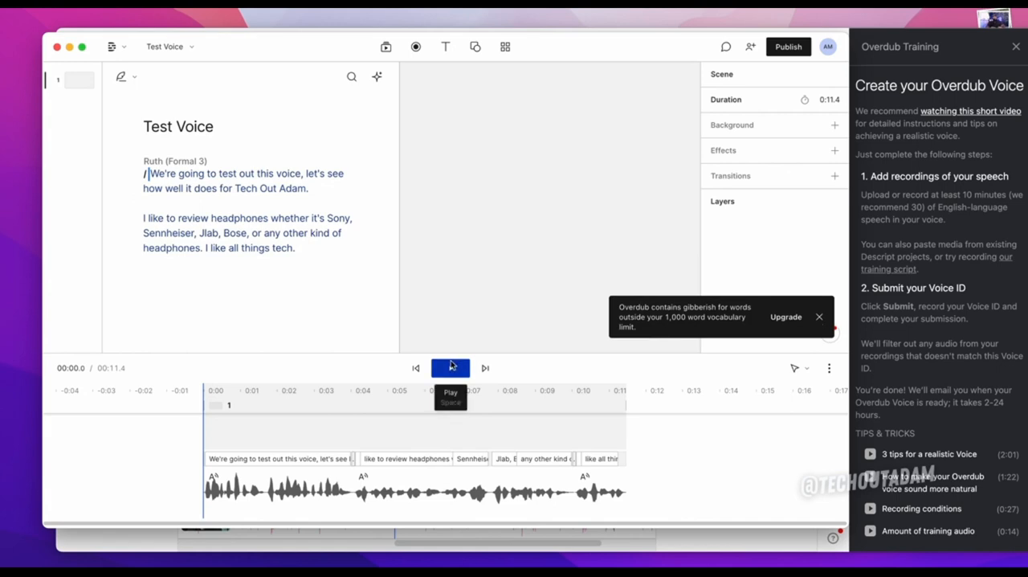
{"action": "mouse_move", "coordinate": [452, 368]}
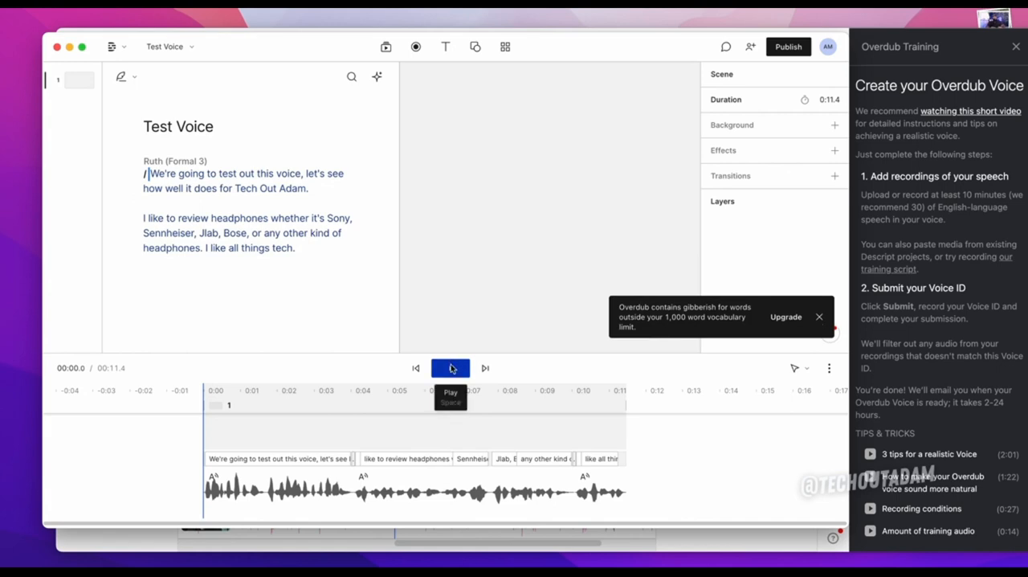
{"action": "left_click", "coordinate": [450, 368]}
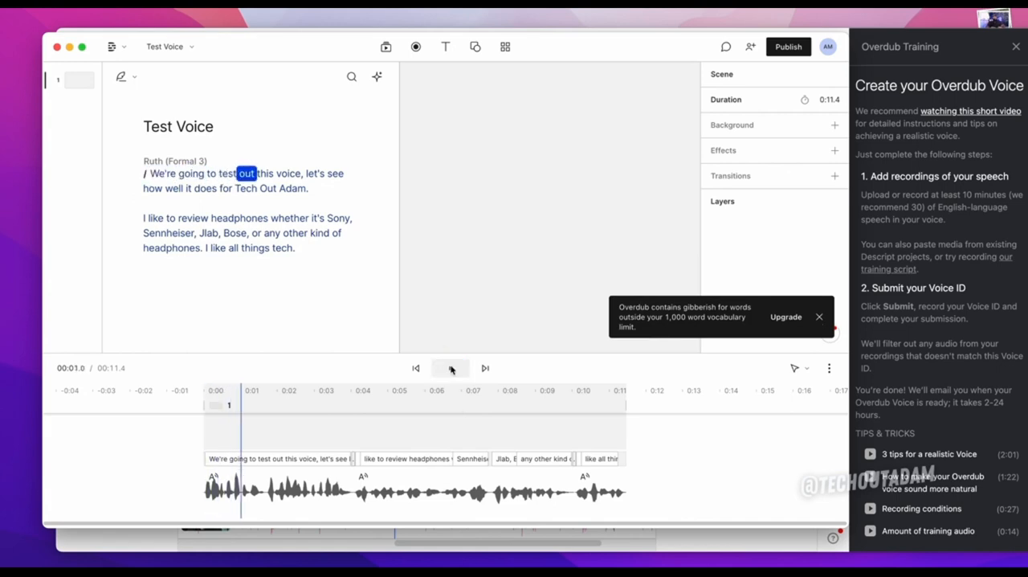
{"action": "left_click", "coordinate": [452, 368]}
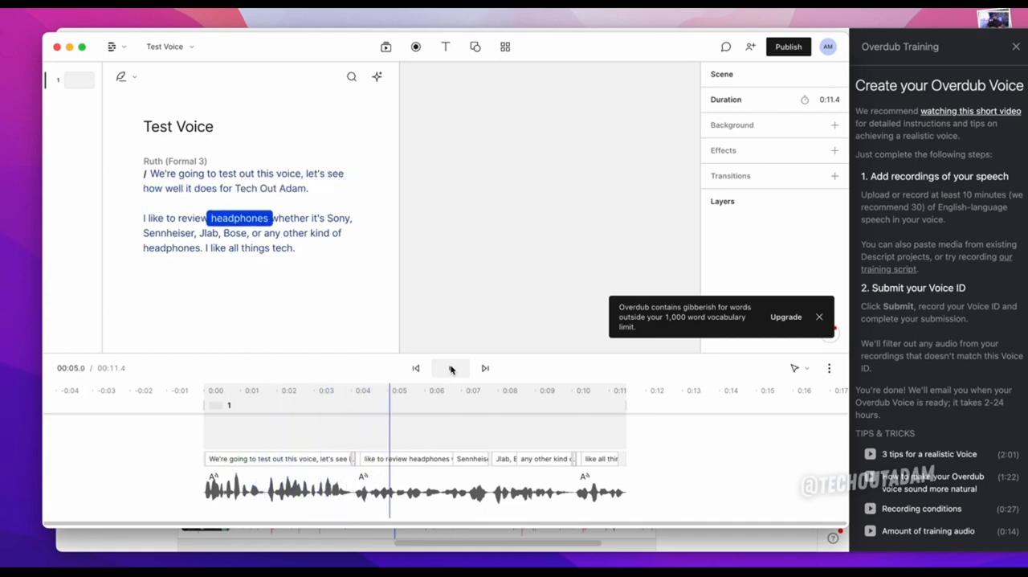
{"action": "left_click", "coordinate": [450, 368]}
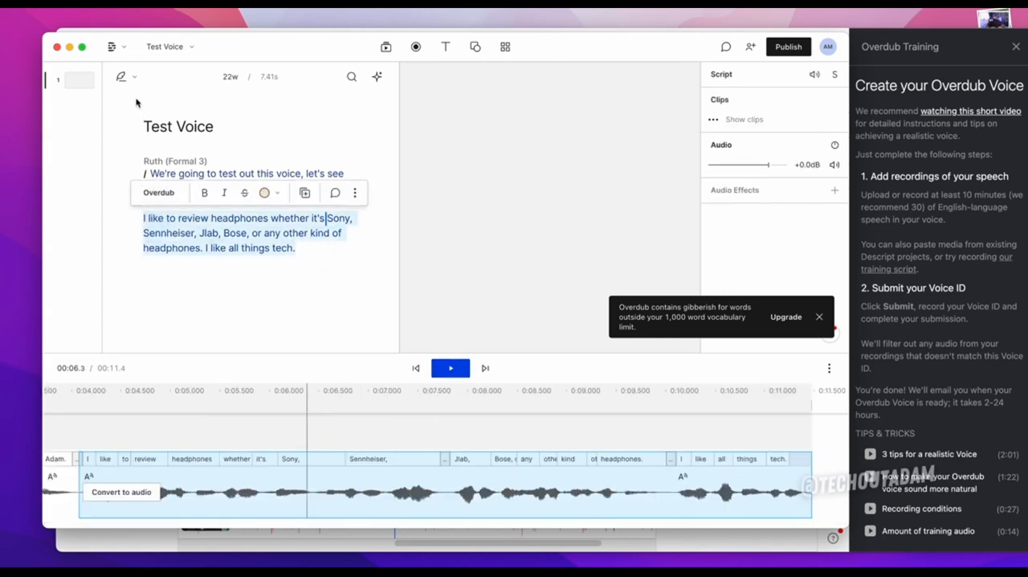
{"action": "left_click", "coordinate": [157, 192]}
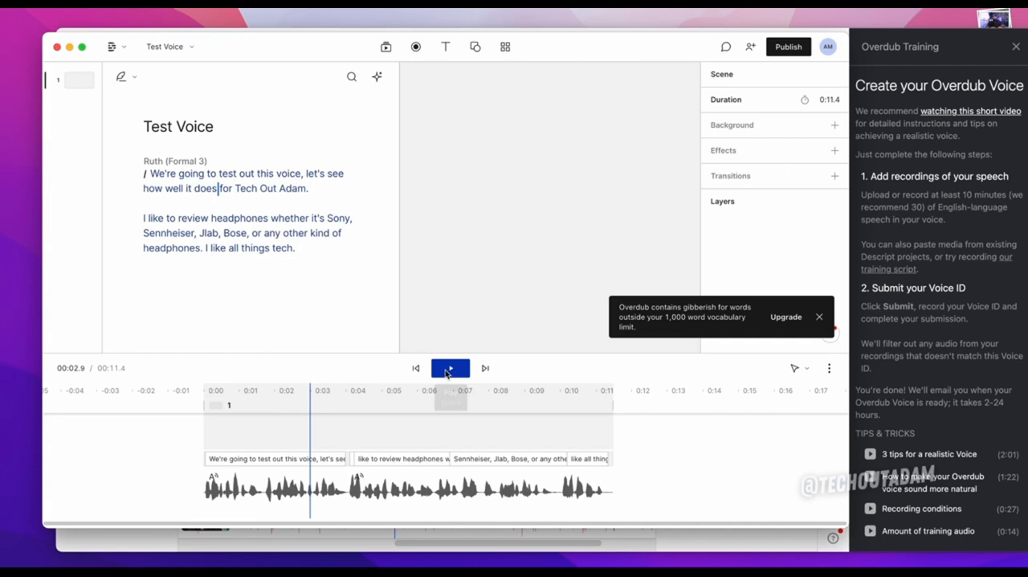
{"action": "left_click", "coordinate": [450, 368]}
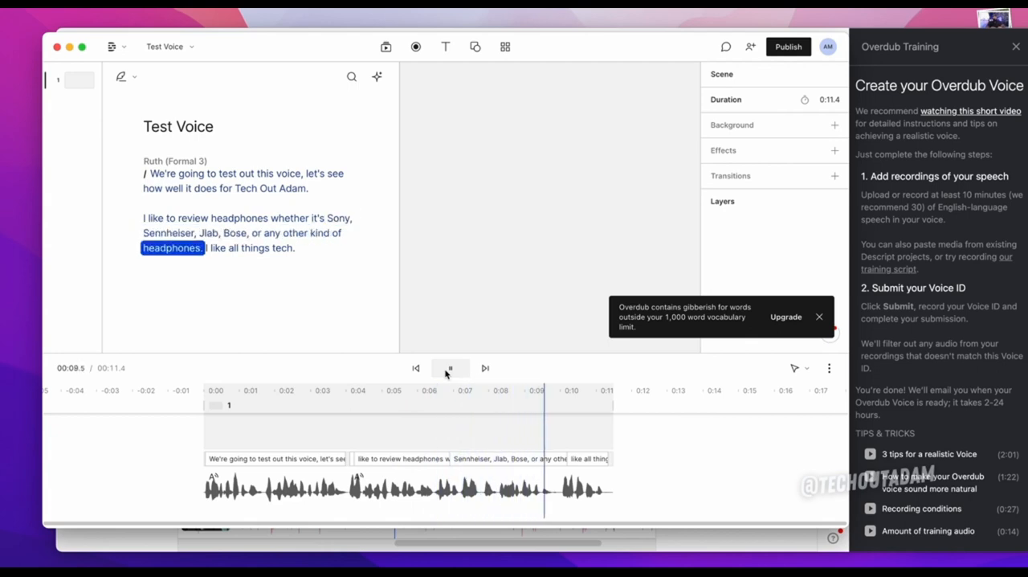
{"action": "left_click", "coordinate": [450, 368]}
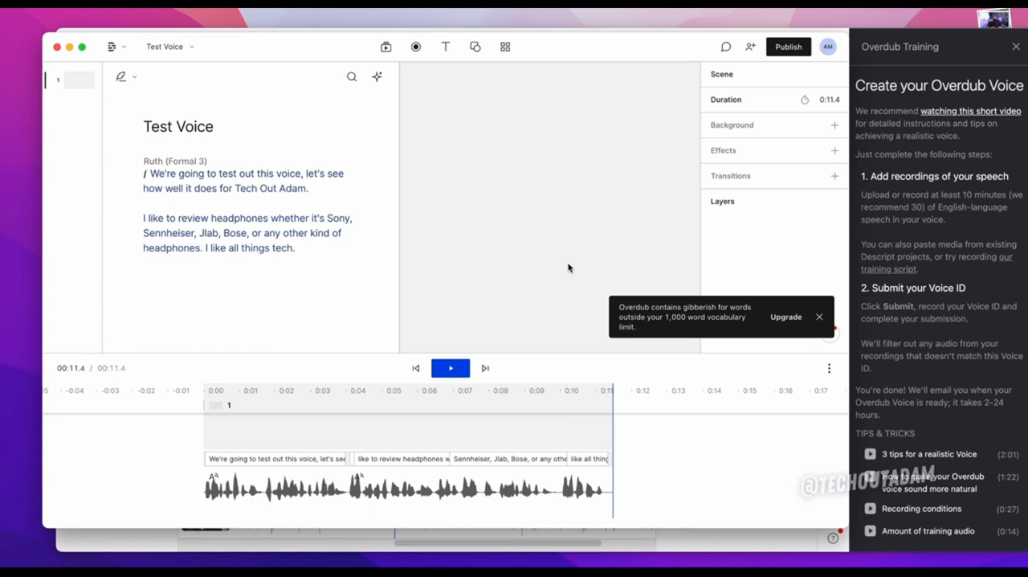
{"action": "mouse_move", "coordinate": [326, 561]}
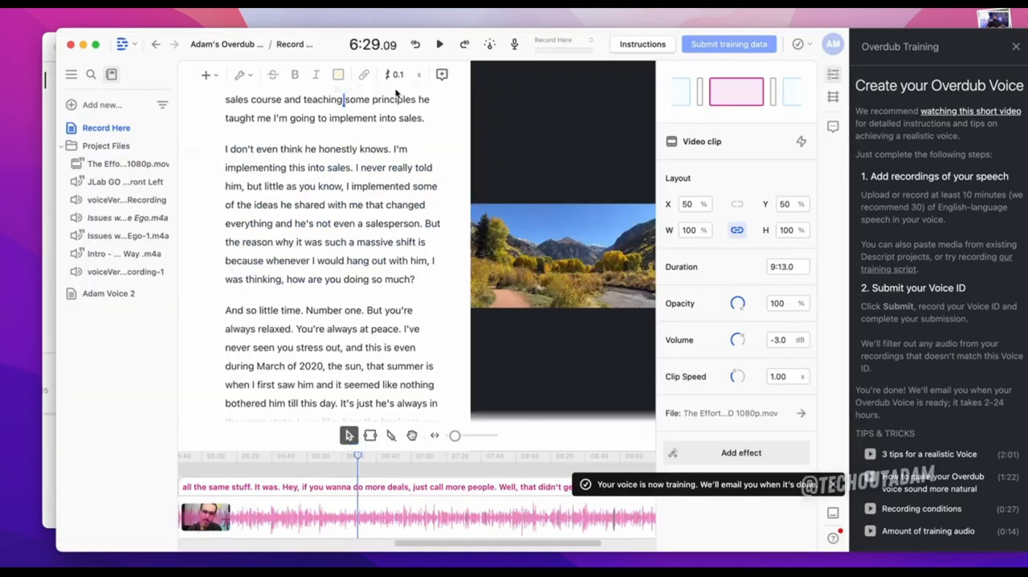
Step: Play the training video briefly, then play and pause the Adam Voice 2 sales talk near 12:19
{"action": "left_click", "coordinate": [441, 44]}
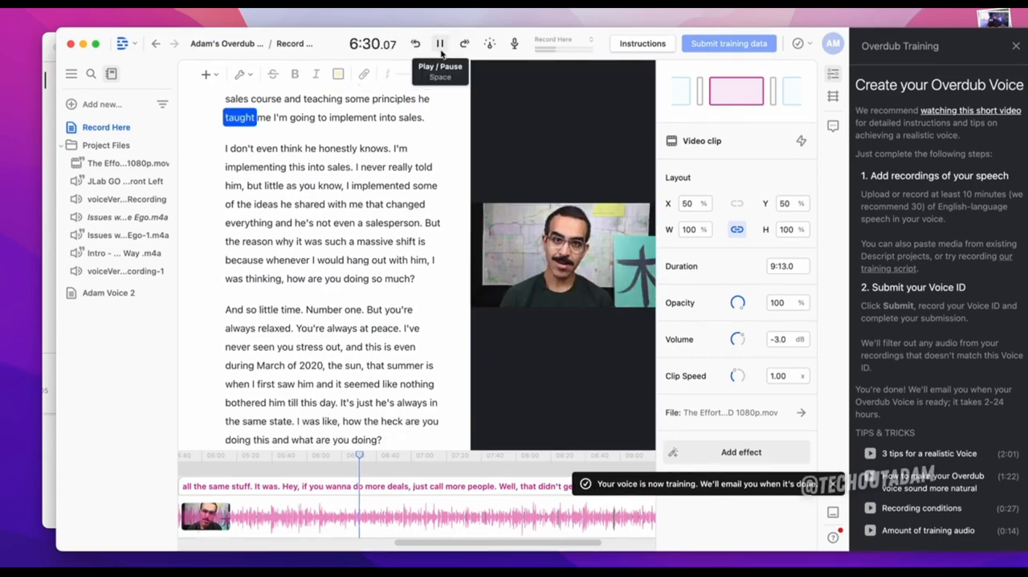
{"action": "left_click", "coordinate": [441, 44]}
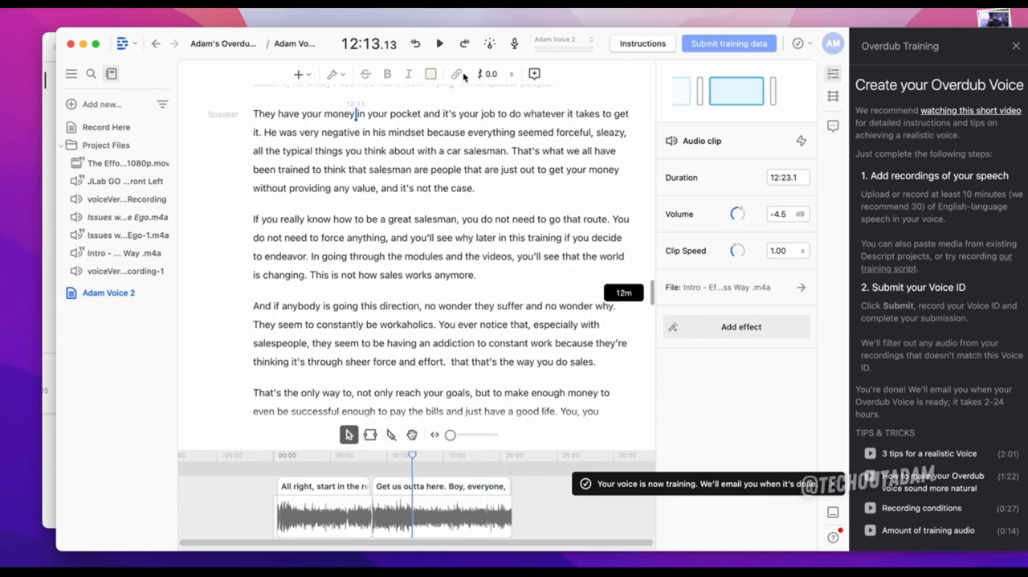
{"action": "left_click", "coordinate": [440, 43]}
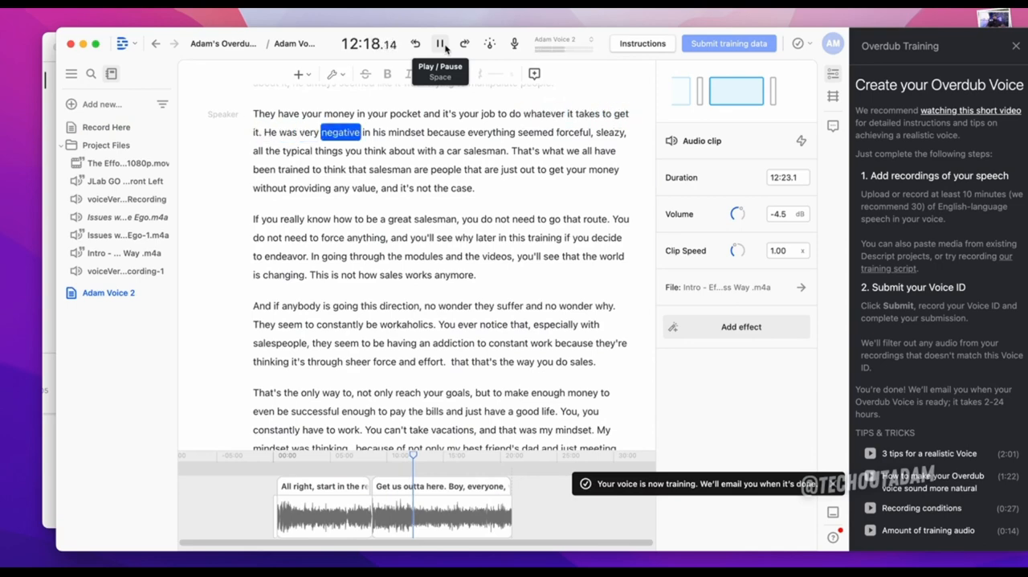
{"action": "left_click", "coordinate": [440, 43]}
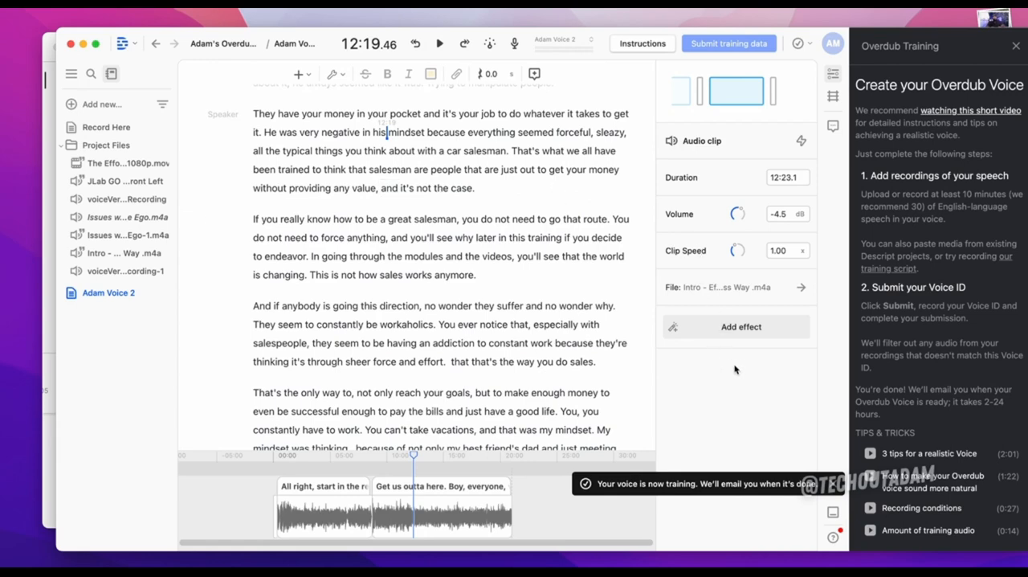
{"action": "mouse_move", "coordinate": [52, 419]}
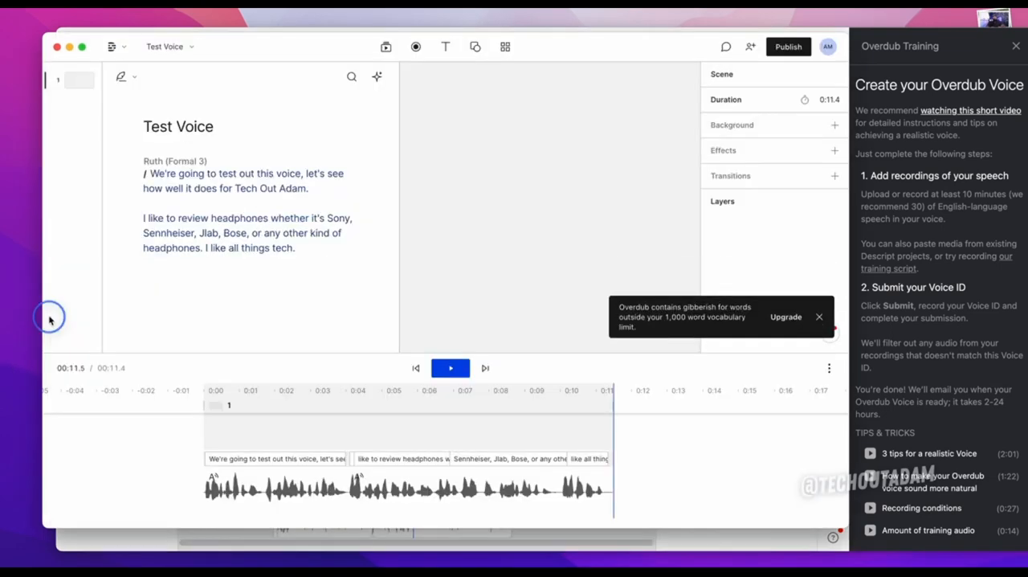
{"action": "mouse_move", "coordinate": [732, 251]}
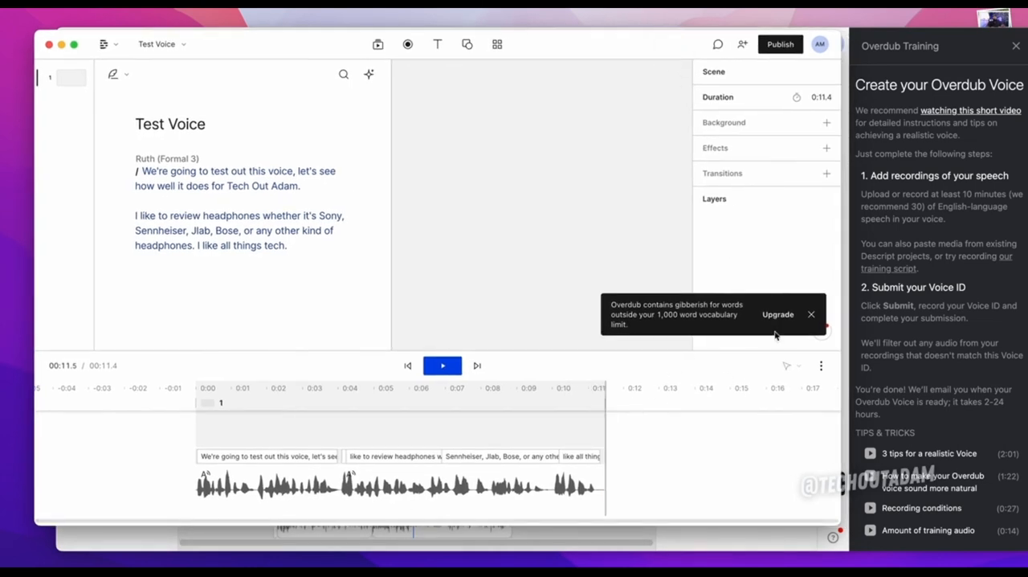
Step: Bring up the subscription upgrade, review Free/Creator/Pro plans, and keep Pro at $30/month
{"action": "left_click", "coordinate": [777, 315]}
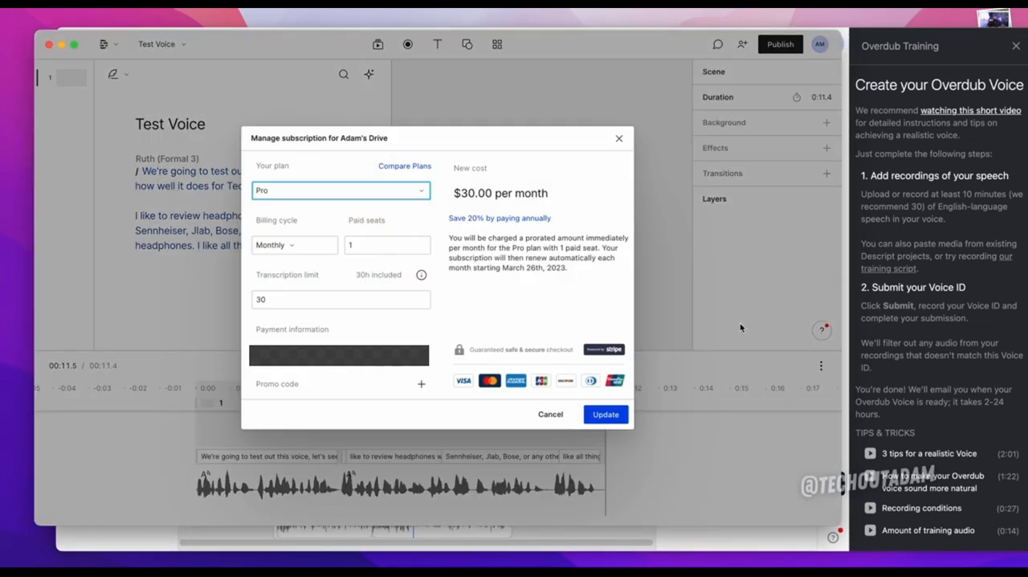
{"action": "mouse_move", "coordinate": [453, 315]}
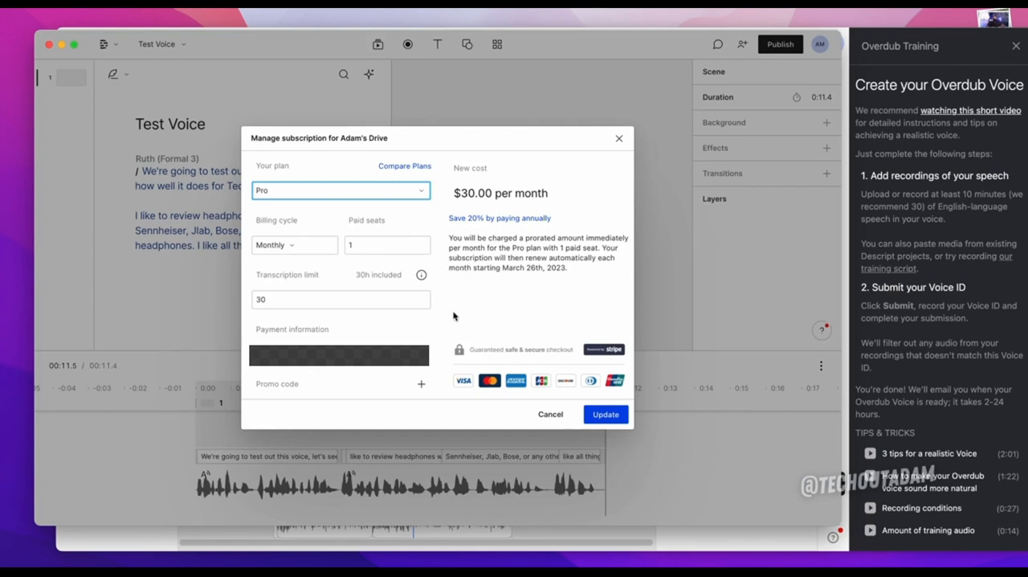
{"action": "mouse_move", "coordinate": [347, 210]}
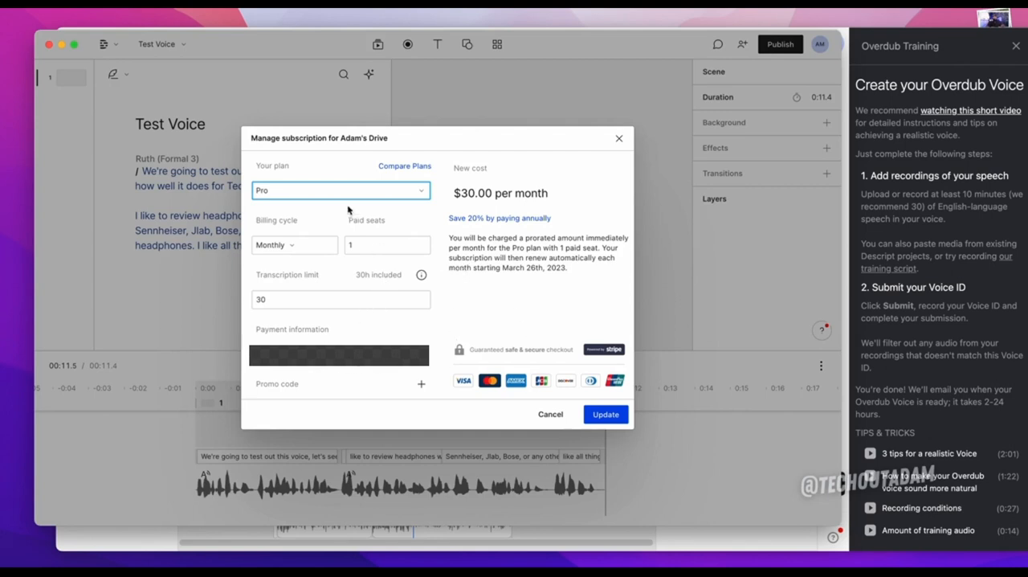
{"action": "left_click", "coordinate": [341, 190]}
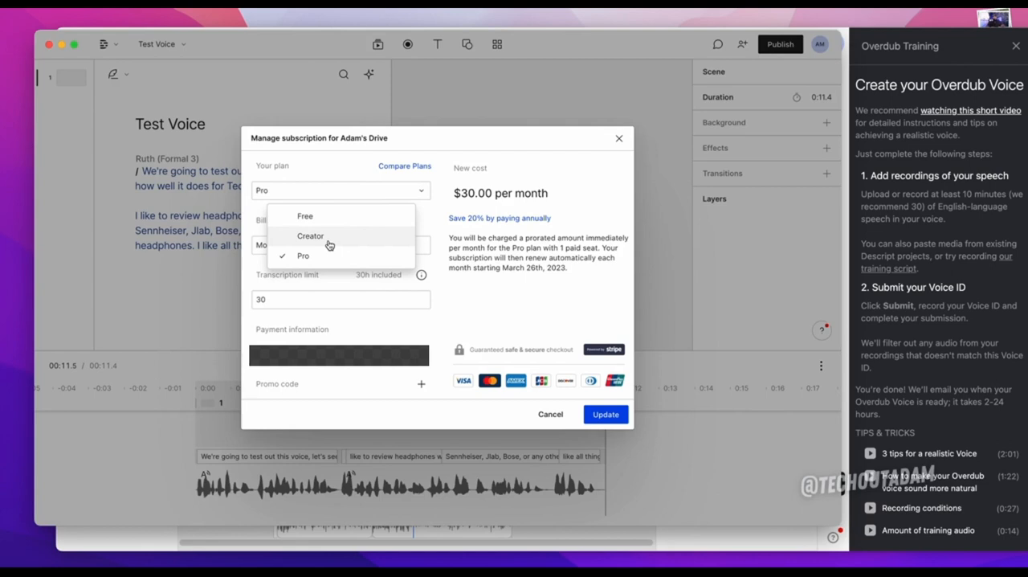
{"action": "left_click", "coordinate": [302, 255]}
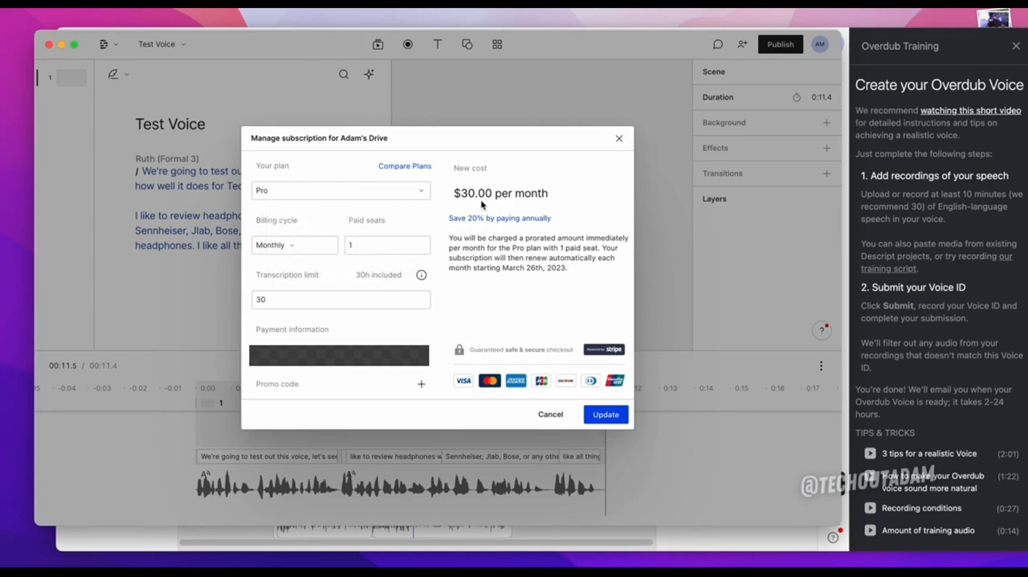
{"action": "mouse_move", "coordinate": [543, 287]}
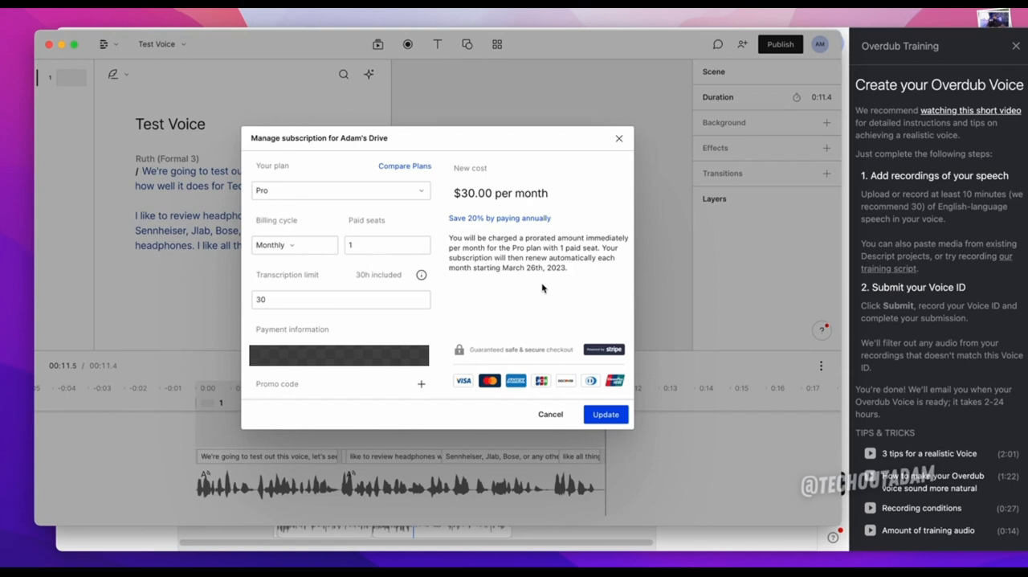
{"action": "mouse_move", "coordinate": [577, 293]}
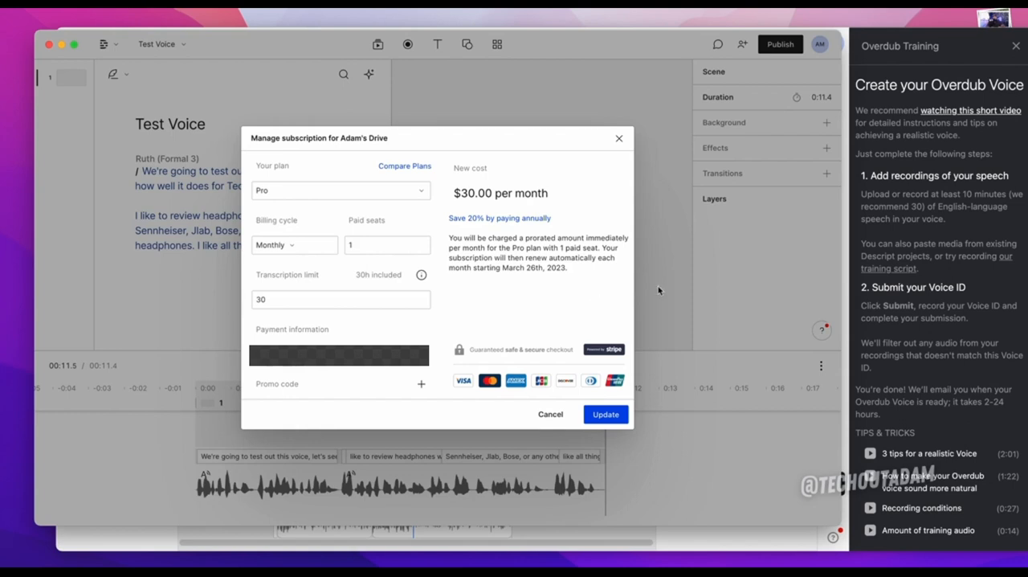
{"action": "mouse_move", "coordinate": [1014, 315]}
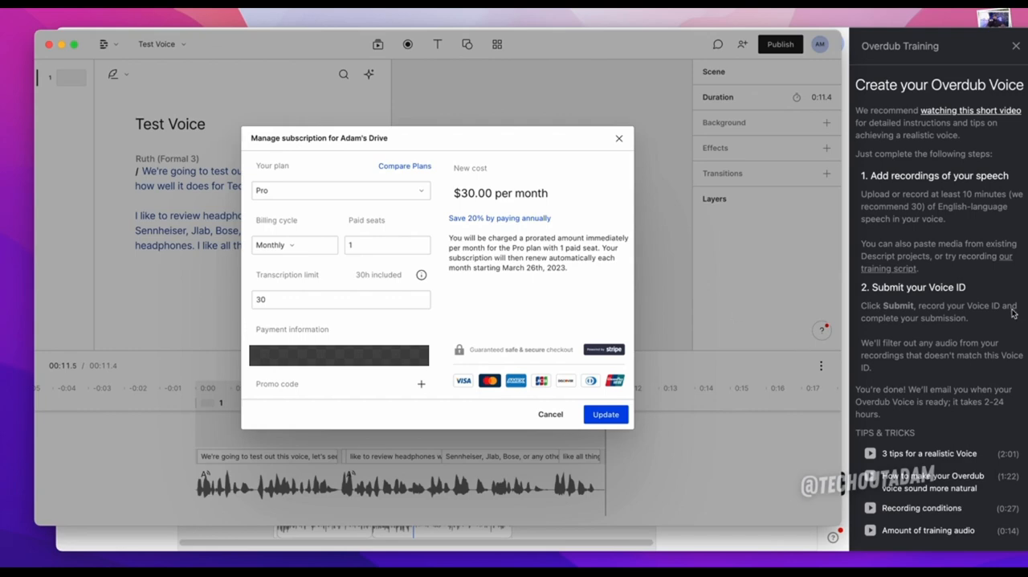